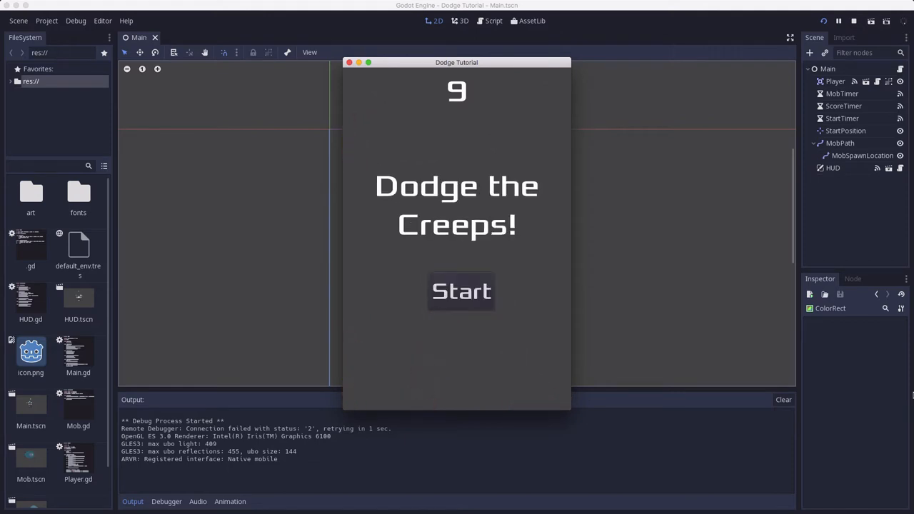
mouse_move(495, 250)
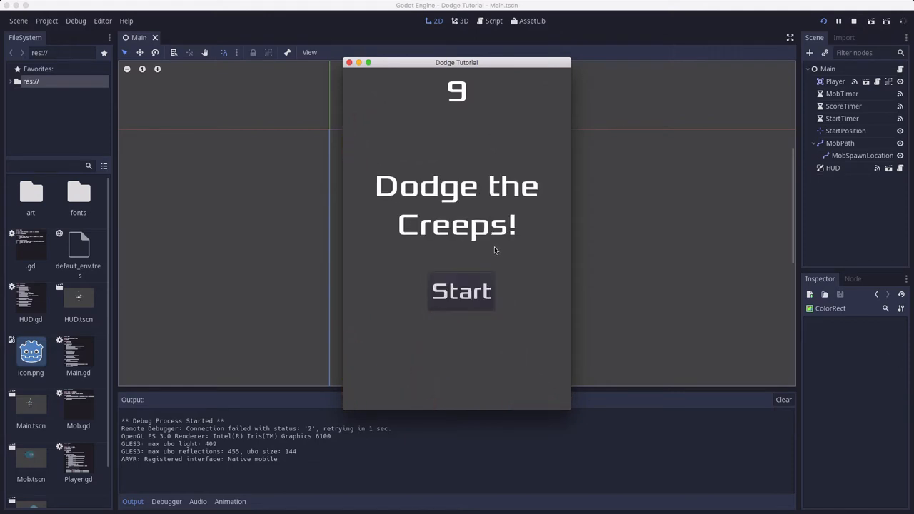
mouse_move(428, 228)
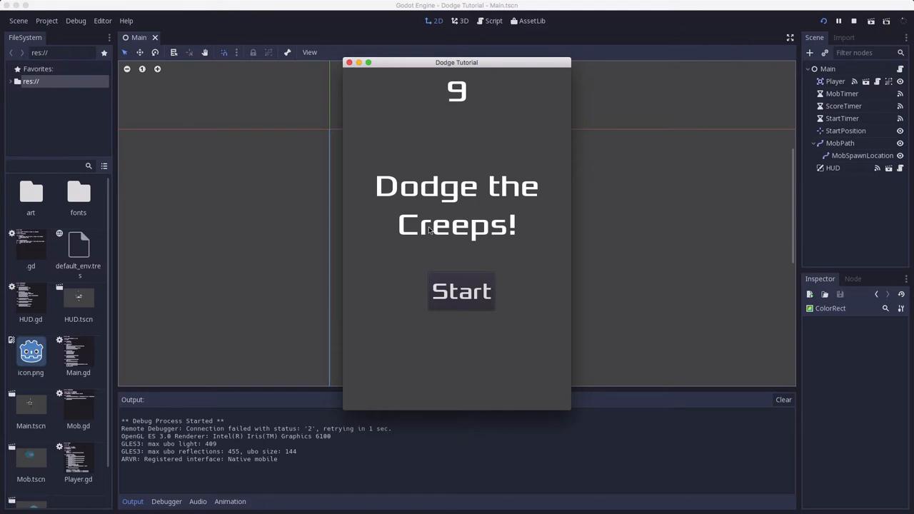
mouse_move(355, 79)
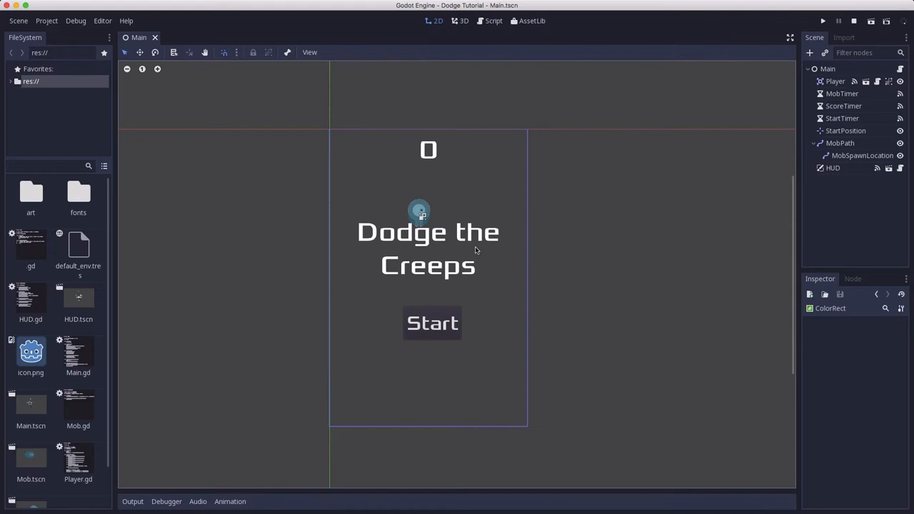
mouse_move(436, 210)
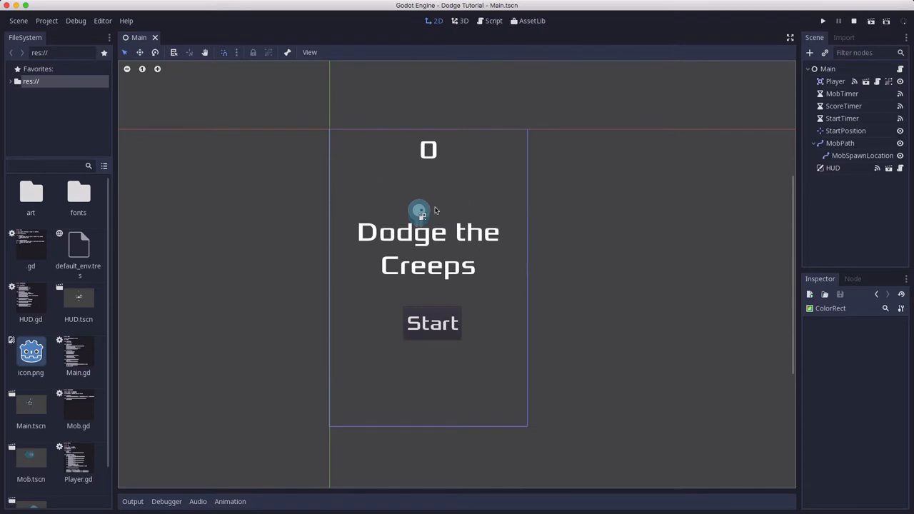
mouse_move(492, 290)
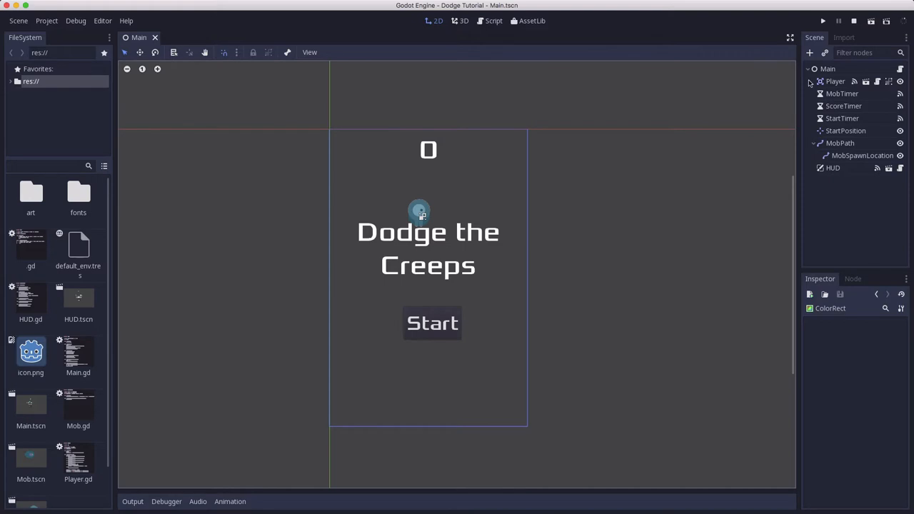
Add a ColorRect under Main and stretch it to cover the whole game screen.
left_click(827, 69)
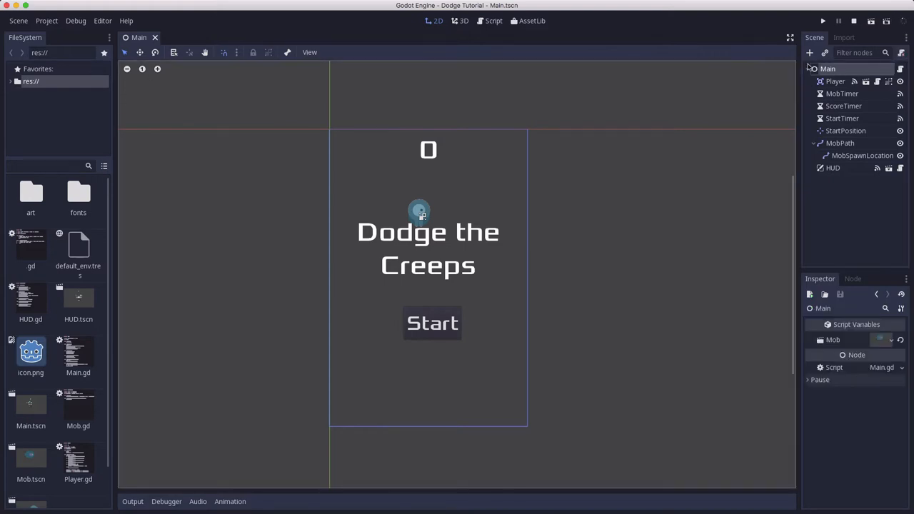
left_click(809, 52)
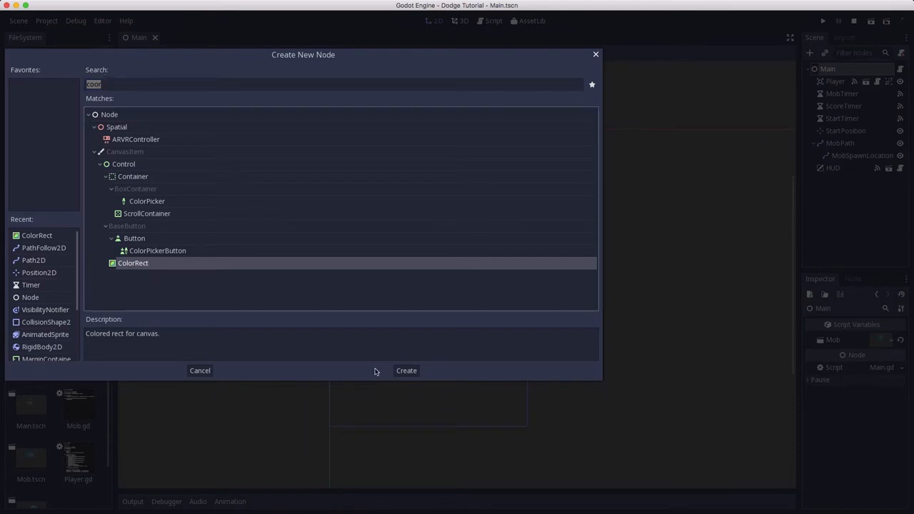
left_click(405, 369)
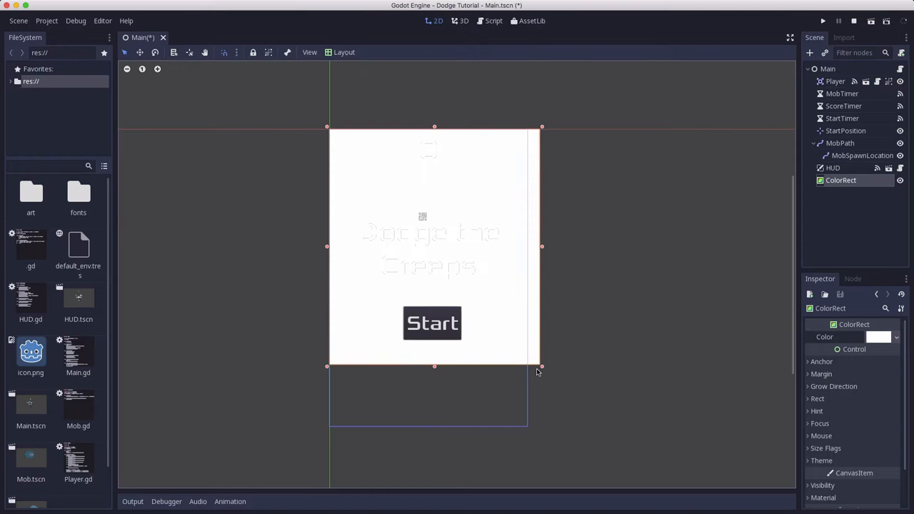
left_click_drag(541, 366, 528, 428)
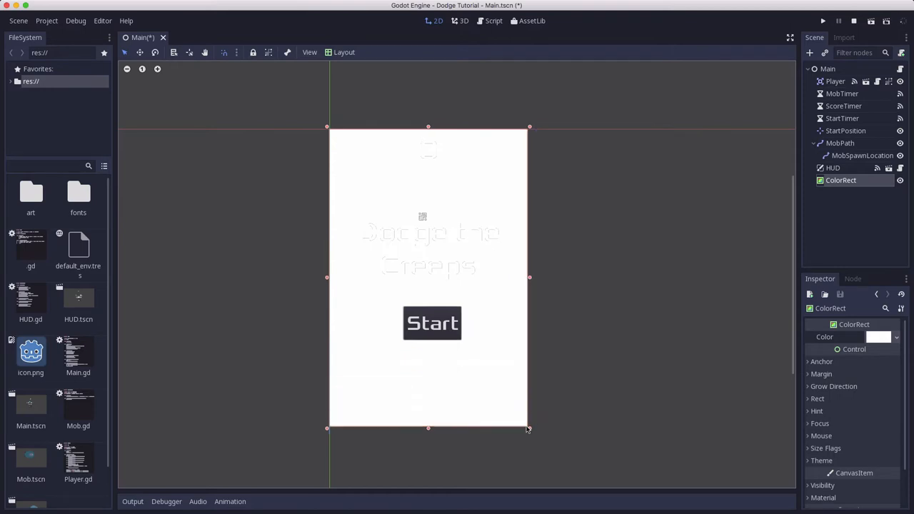
mouse_move(838, 184)
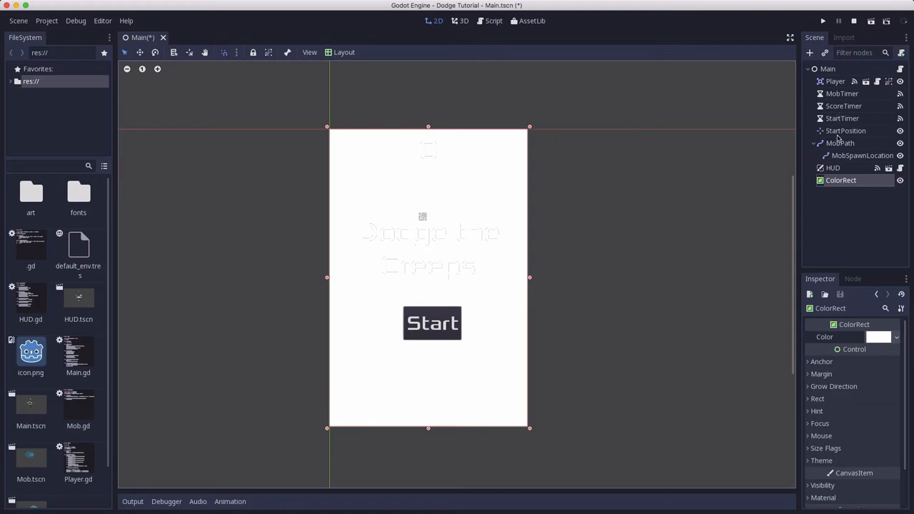
mouse_move(845, 184)
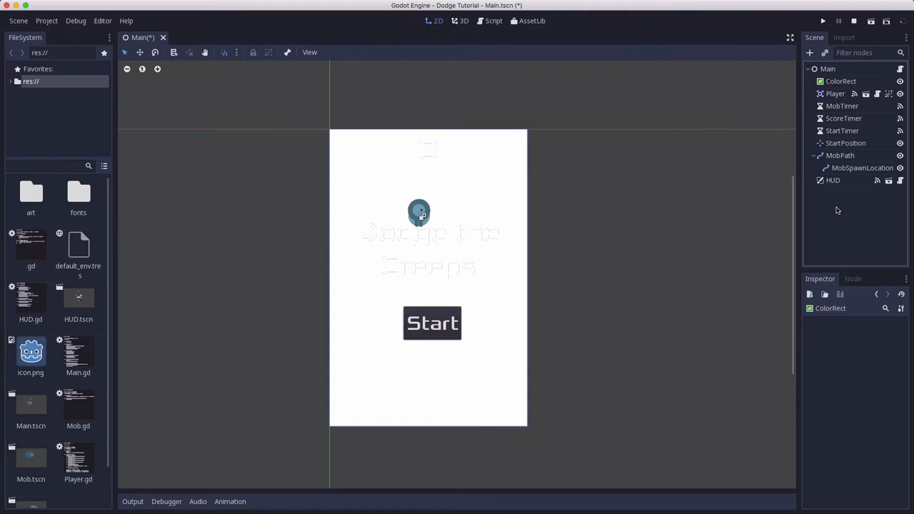
Rename the ColorRect to Background, tint it dark blue, and run the game.
left_click(840, 81)
type("Background")
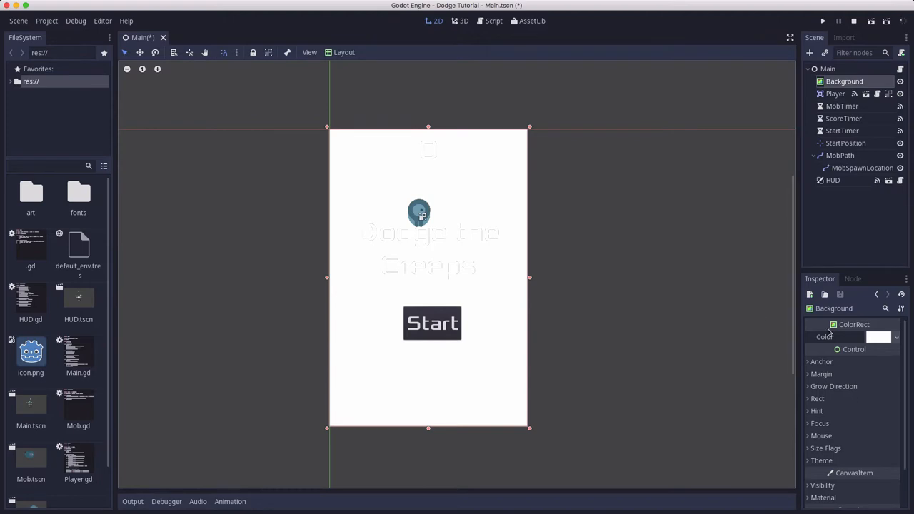
mouse_move(870, 349)
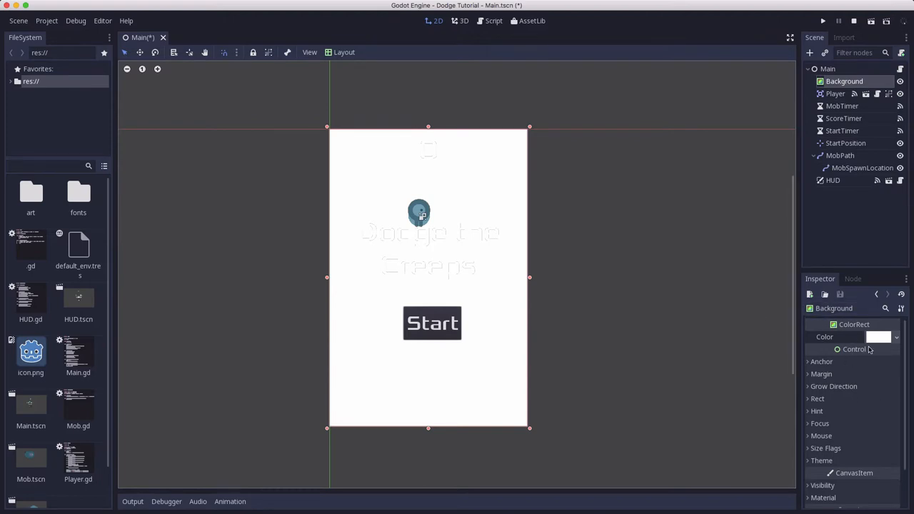
left_click(878, 336)
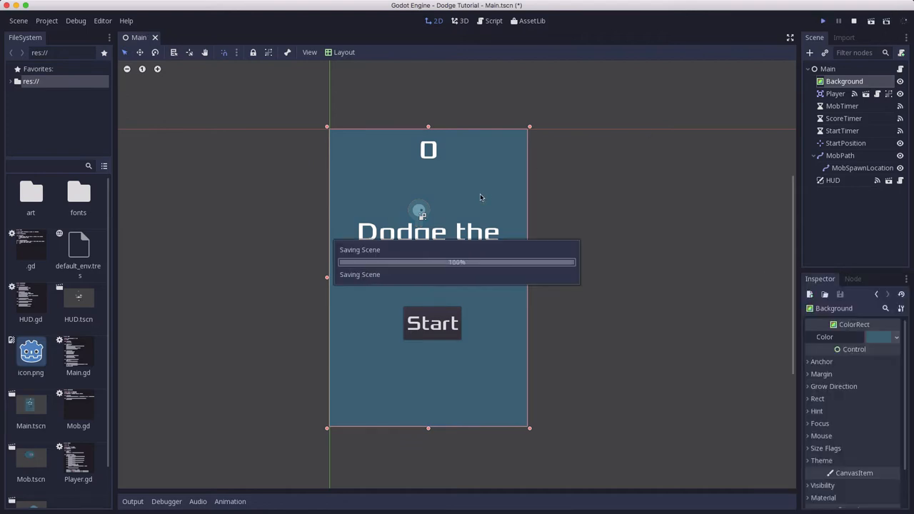
left_click(822, 21)
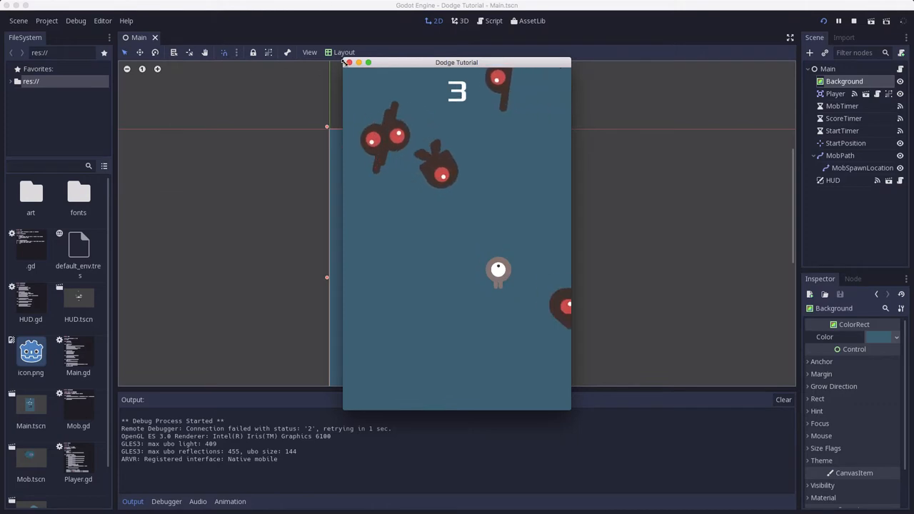
Stop the test game, look up 'textr' in the node list, and cancel without adding.
left_click(347, 62)
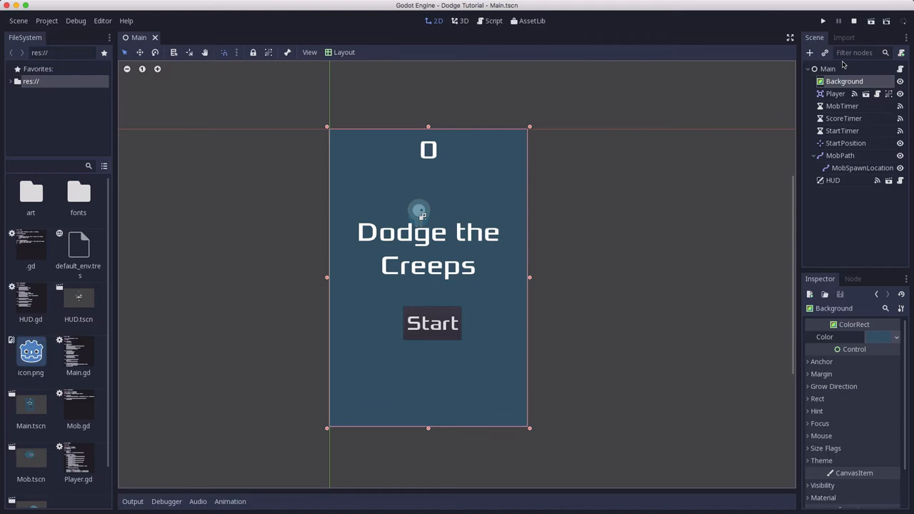
left_click(809, 53)
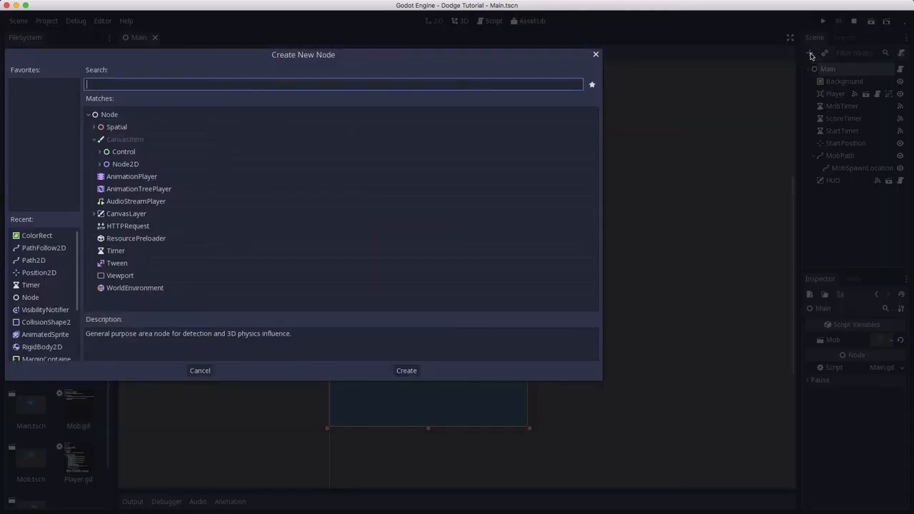
type("textr")
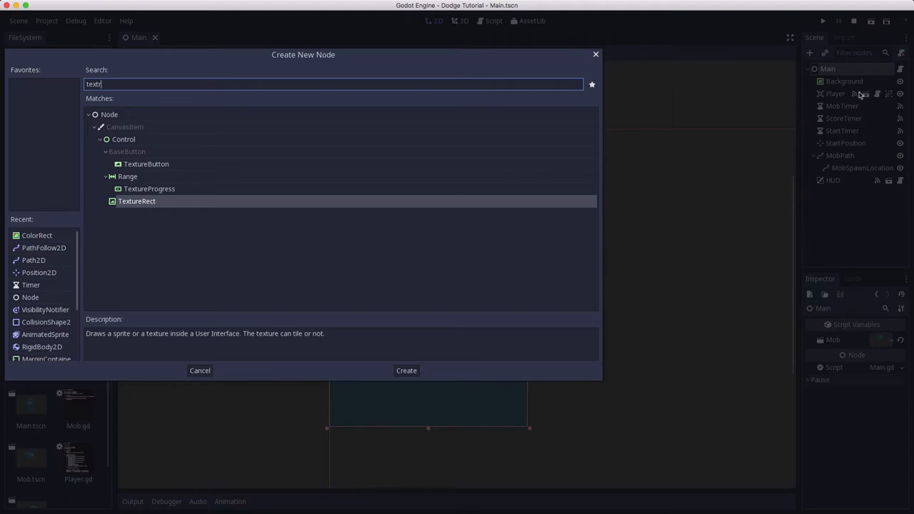
mouse_move(145, 204)
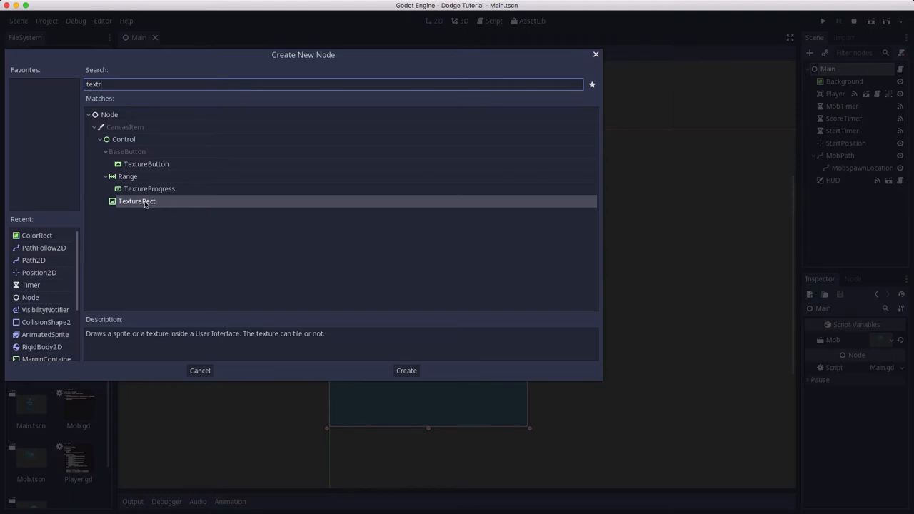
mouse_move(136, 200)
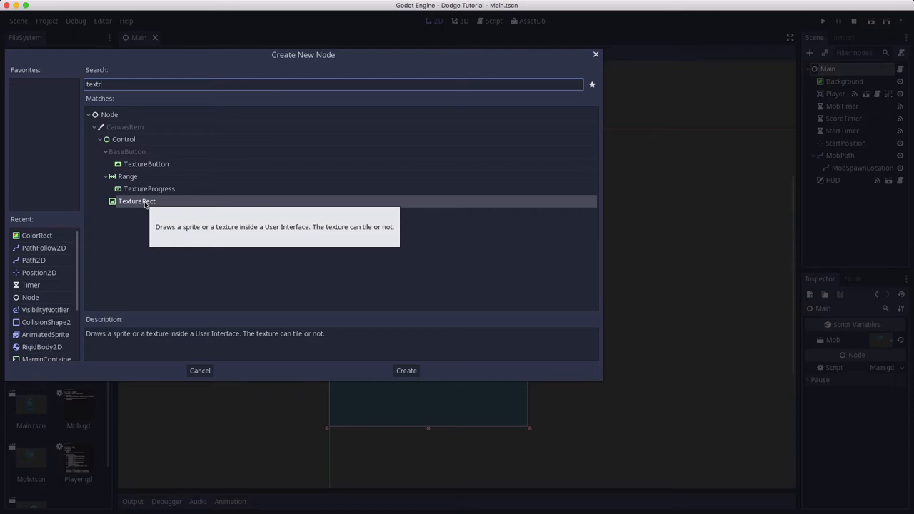
mouse_move(227, 252)
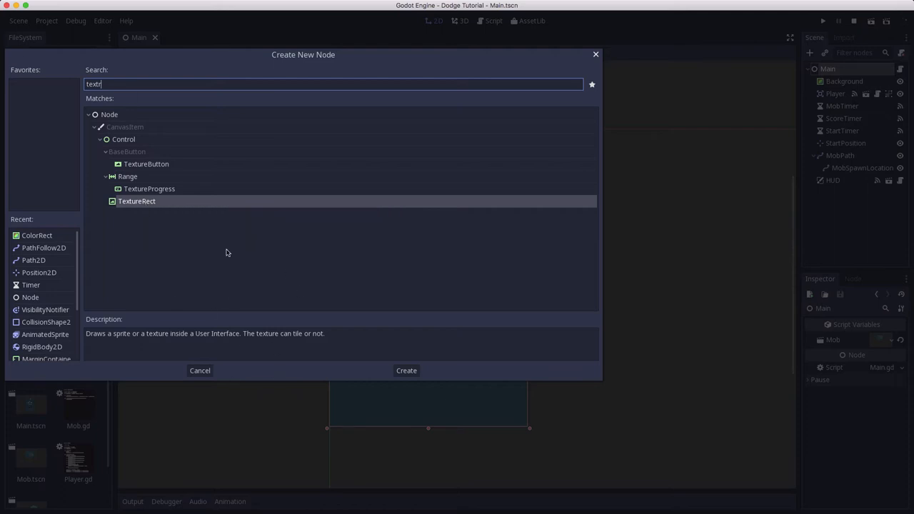
mouse_move(200, 370)
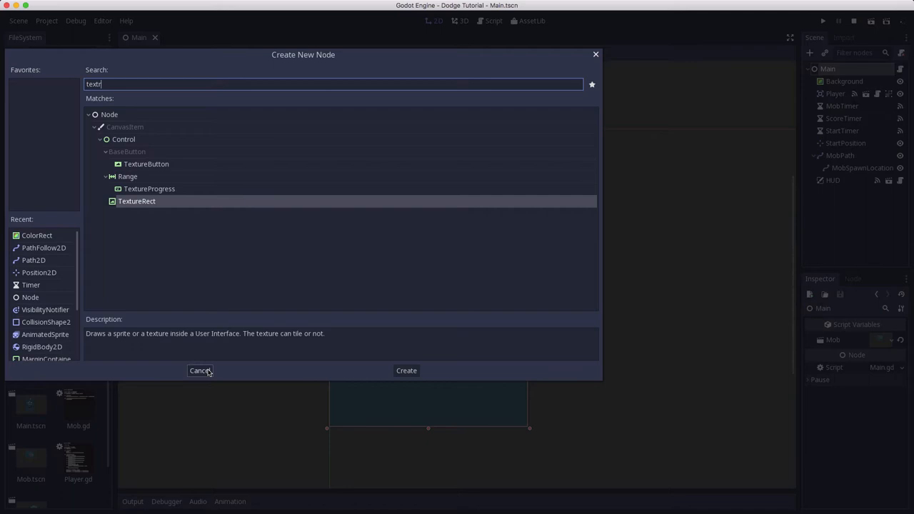
left_click(200, 370)
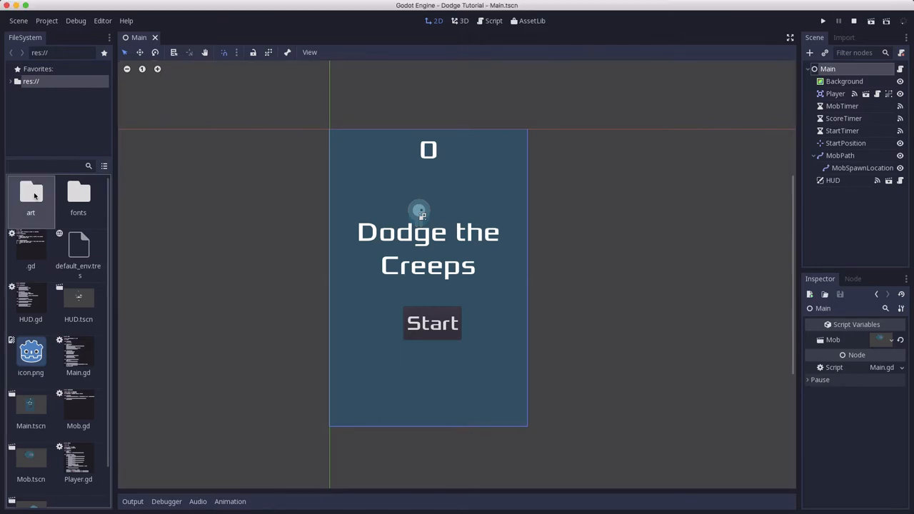
double_click(30, 196)
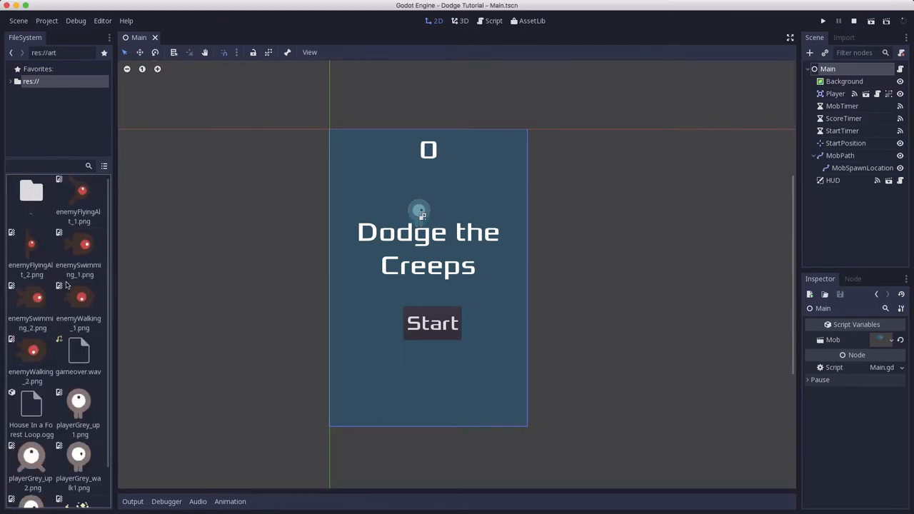
scroll("down", 3)
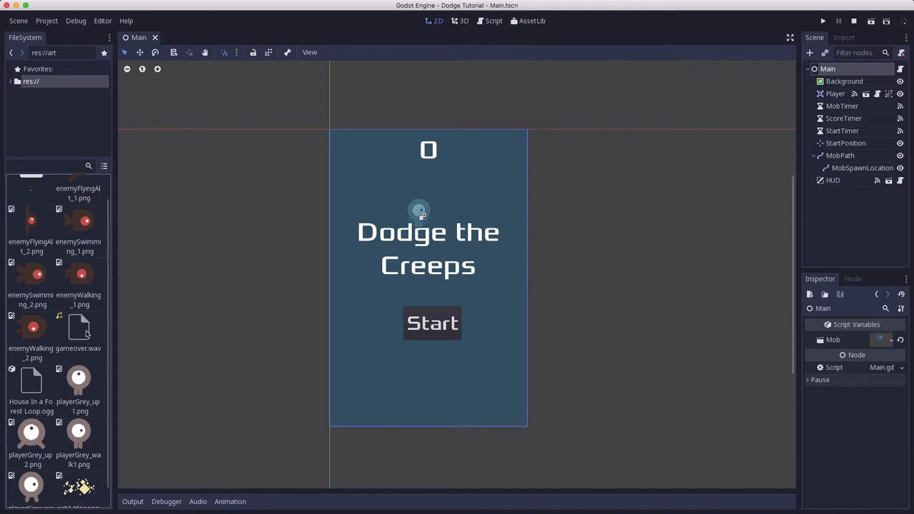
mouse_move(78, 328)
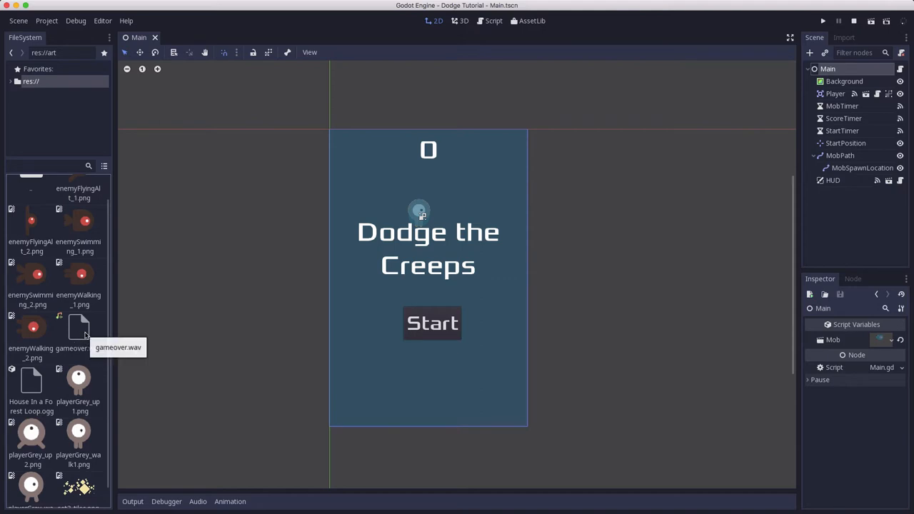
mouse_move(30, 403)
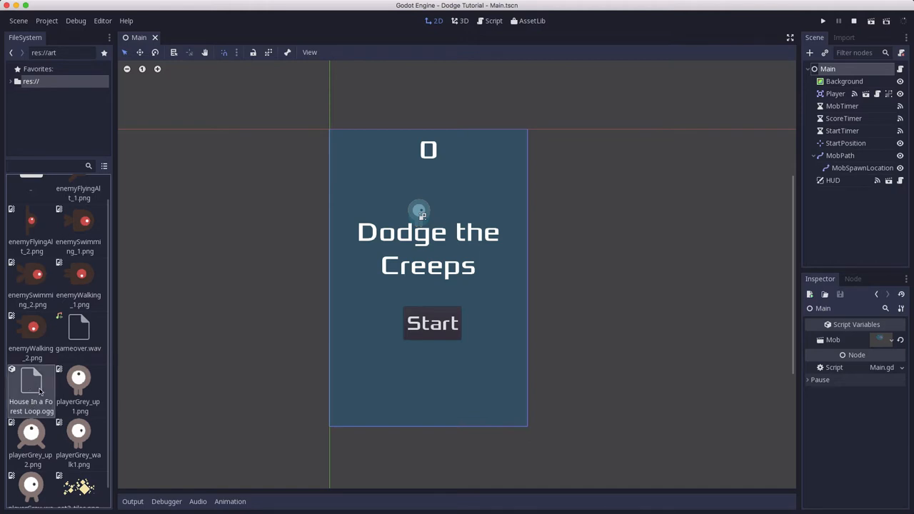
mouse_move(32, 386)
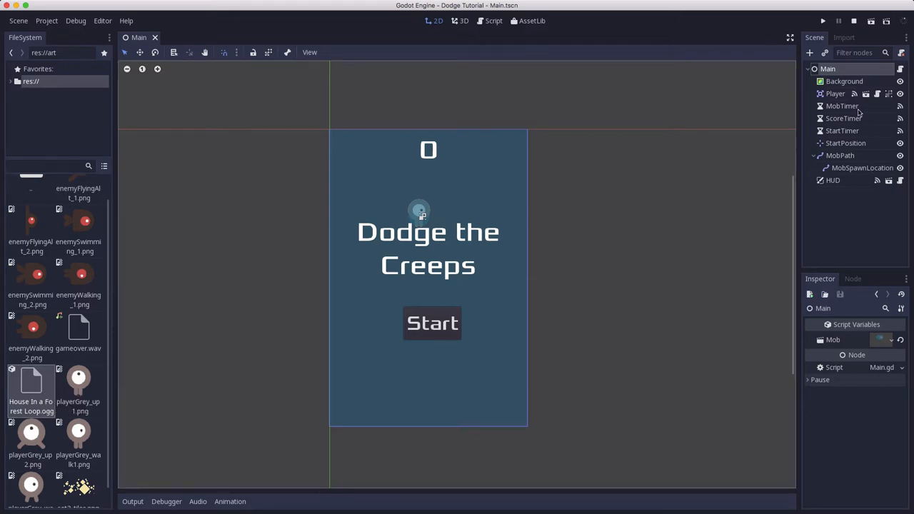
mouse_move(834, 94)
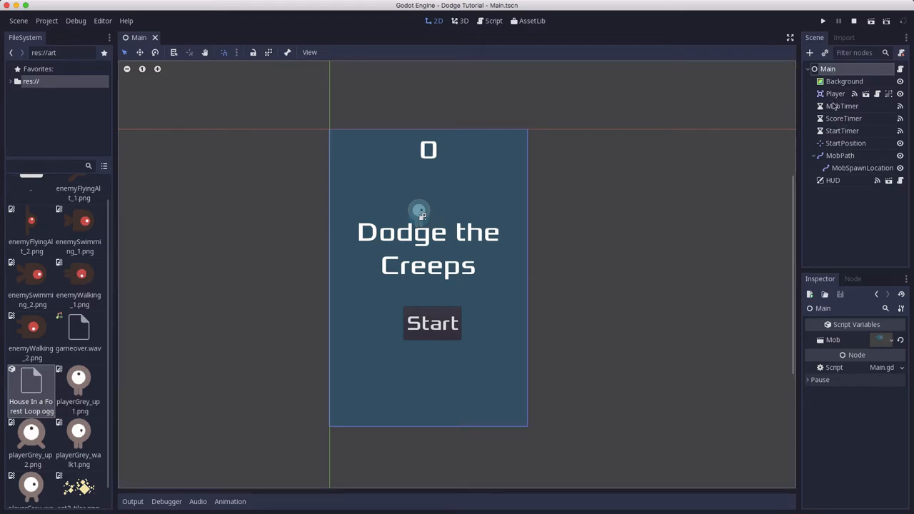
left_click(844, 81)
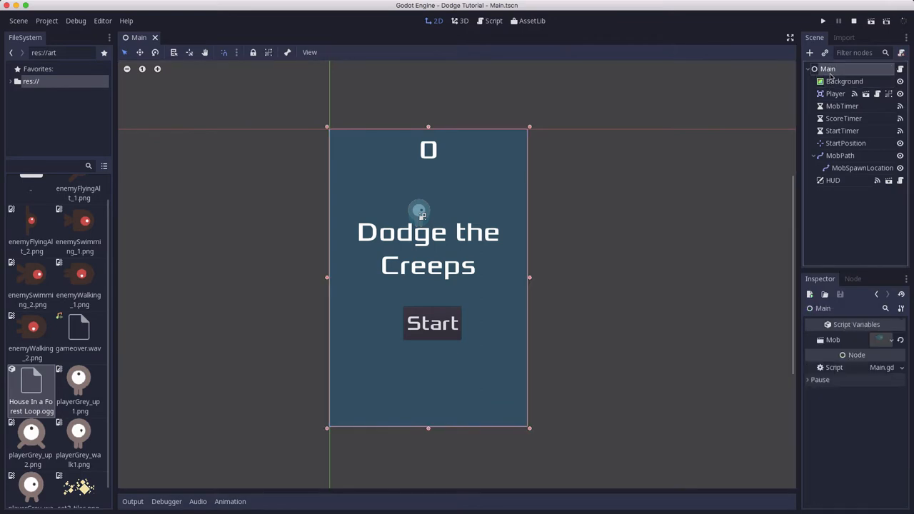
mouse_move(844, 80)
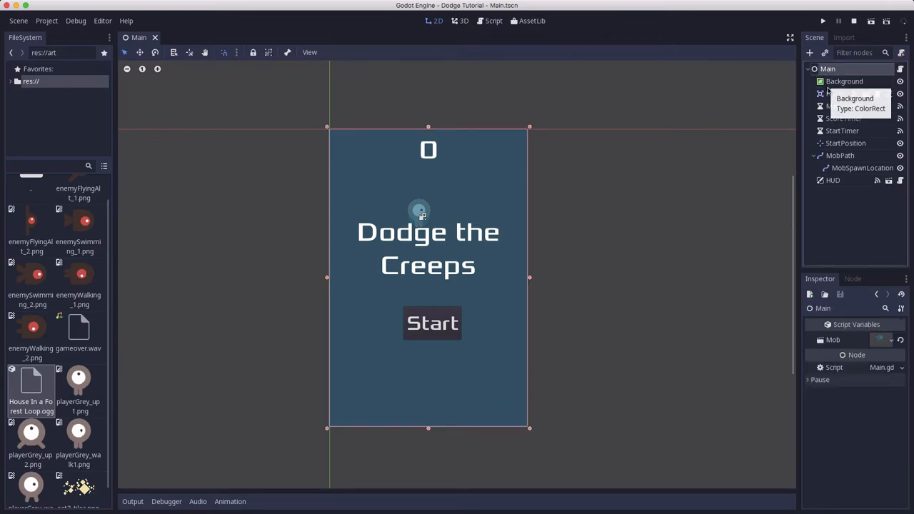
Add an AudioStreamPlayer node to Main using the 'aud' search.
left_click(810, 52)
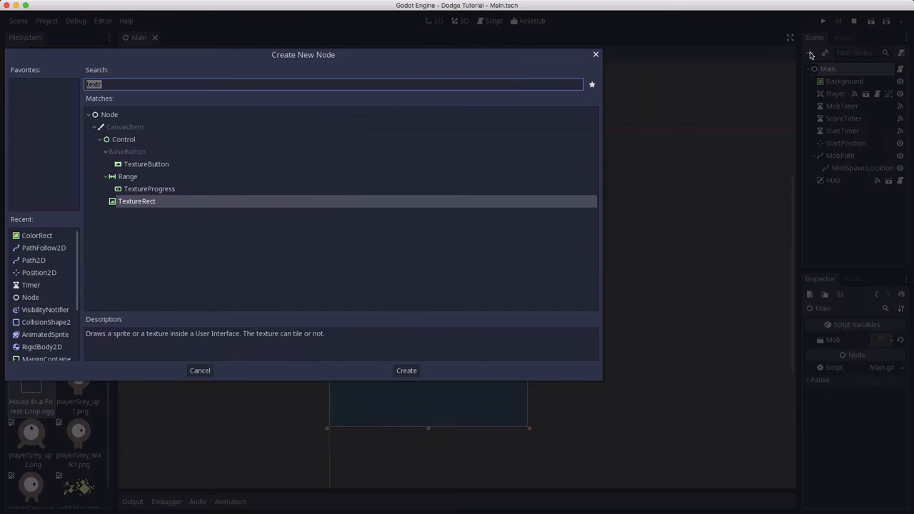
type("aud")
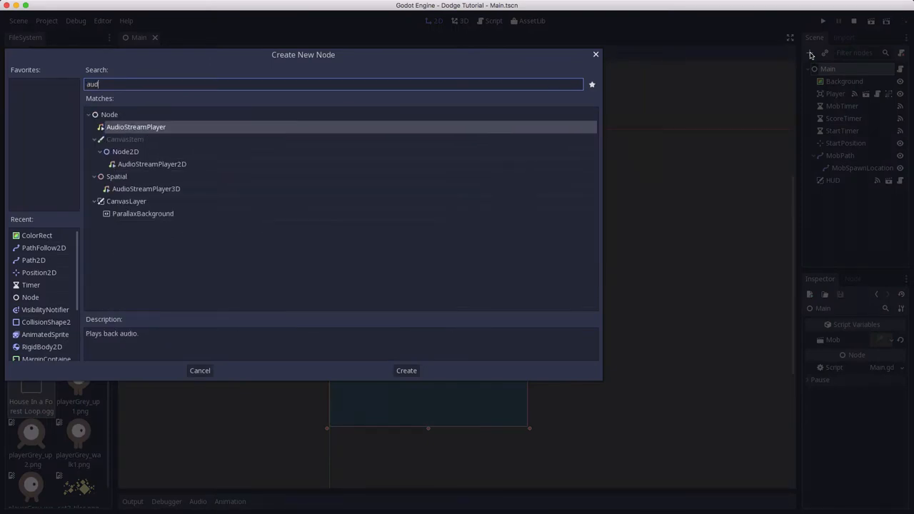
left_click(406, 370)
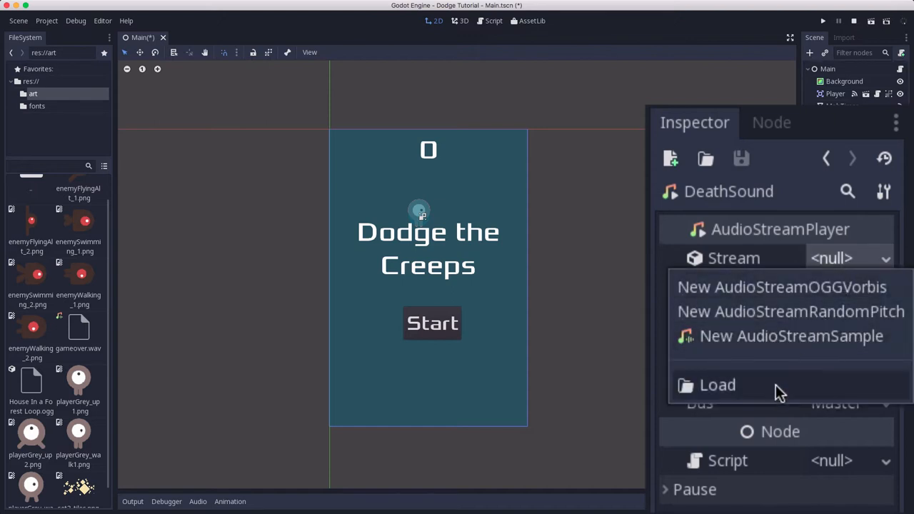
Load art/gameover.wav as the node's stream and switch Playing on.
left_click(716, 385)
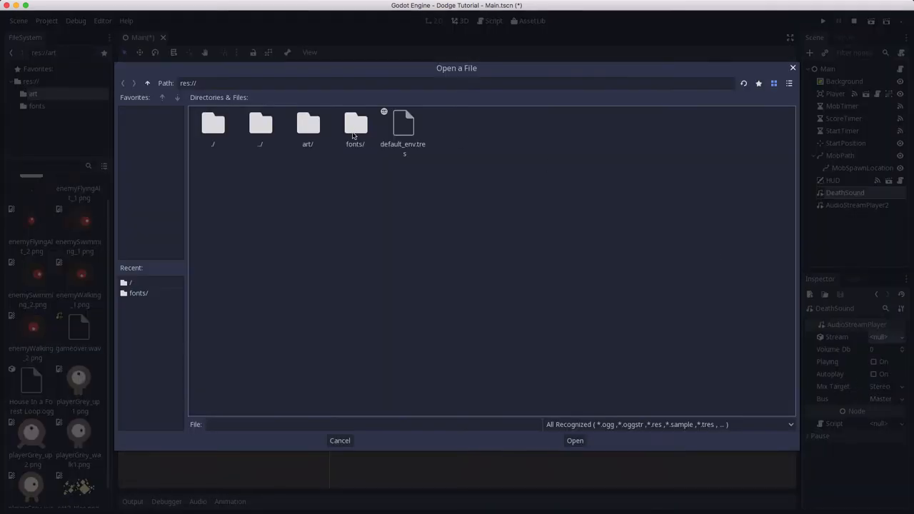
double_click(308, 129)
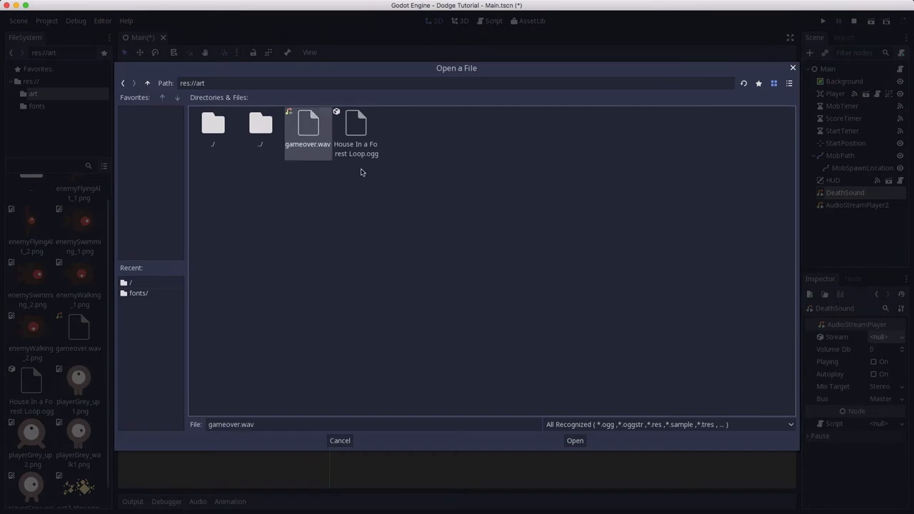
left_click(575, 440)
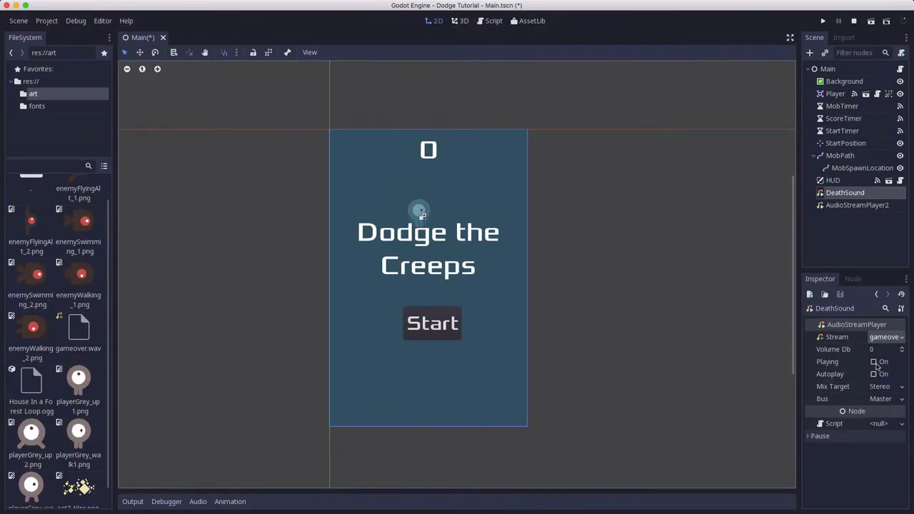
left_click(874, 361)
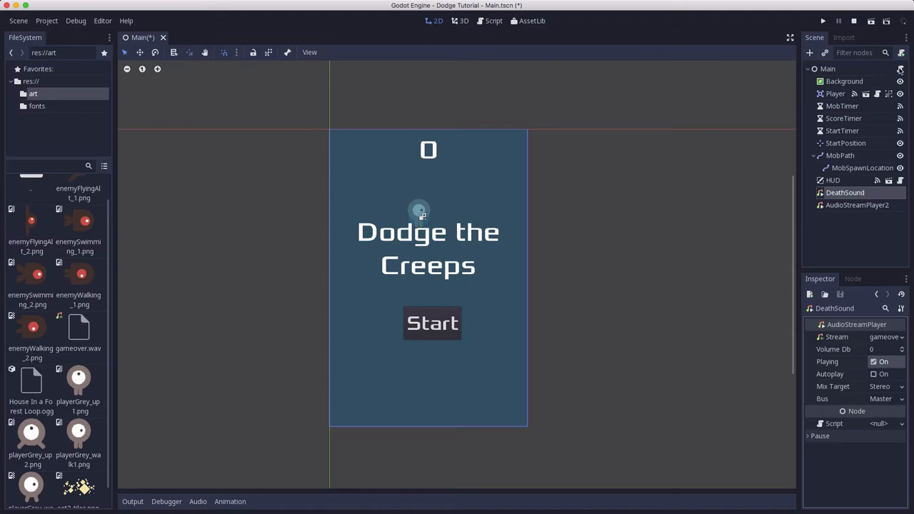
Add $DeathSound.play() to game_over in Main.gd, then test-run and stop the game.
left_click(492, 20)
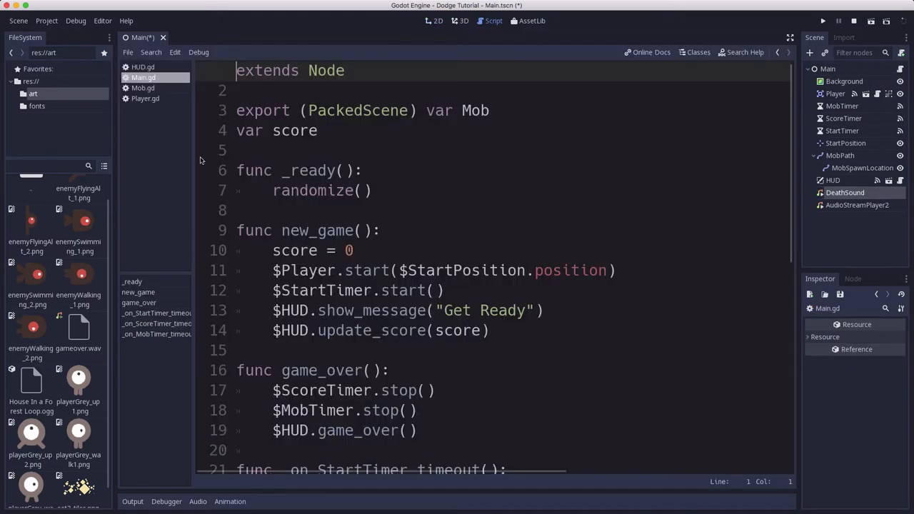
scroll("down", 3)
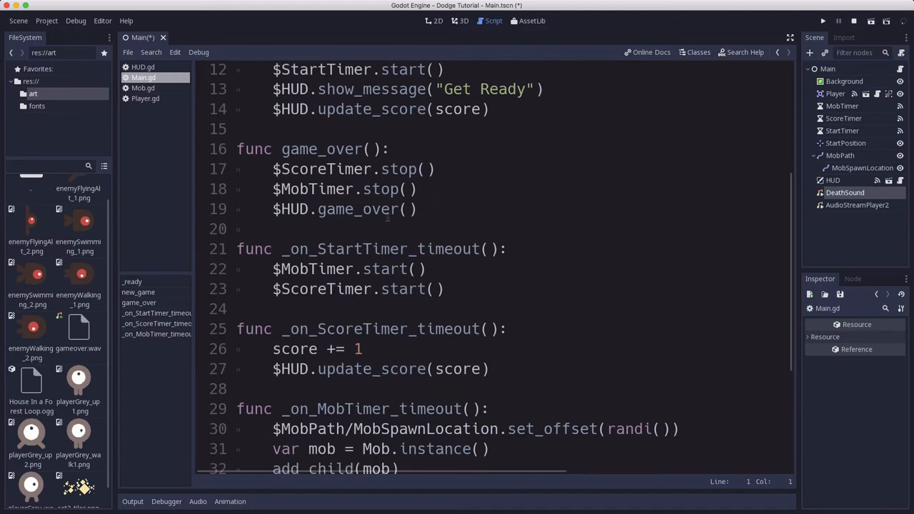
left_click(416, 209)
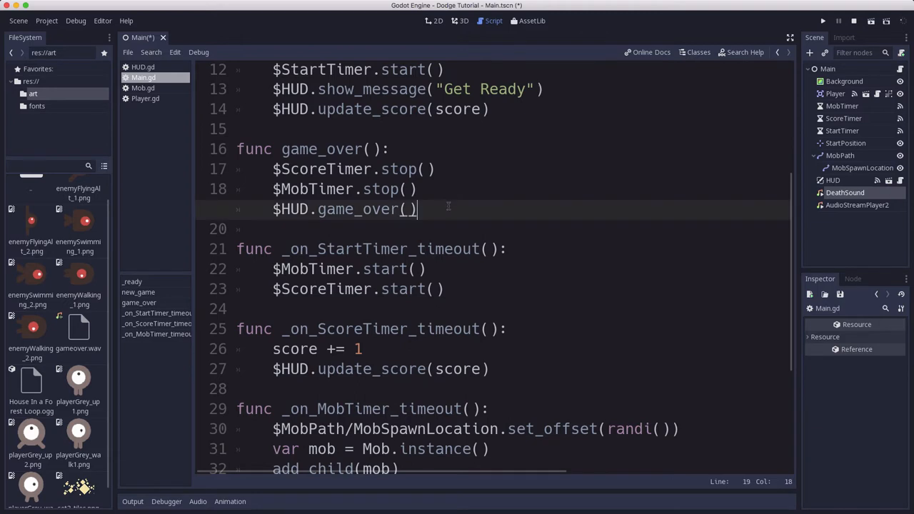
type("$")
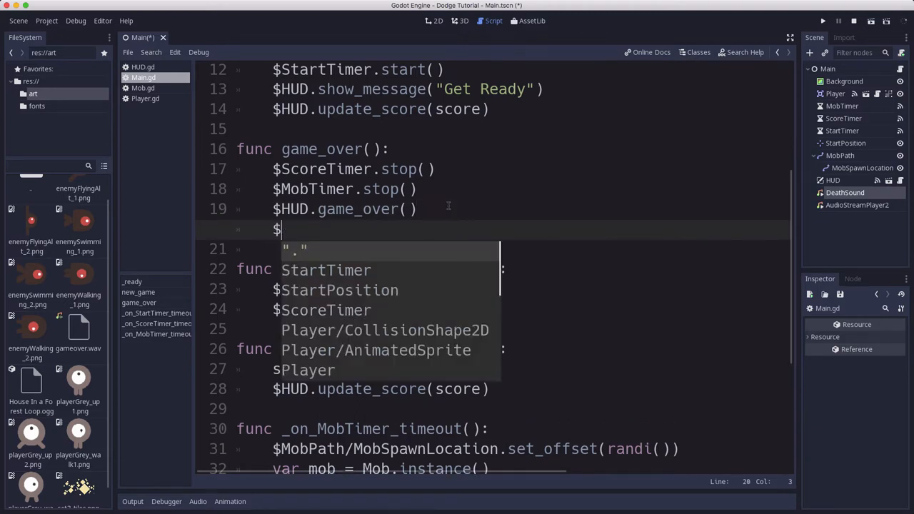
type("DeathSound.play")
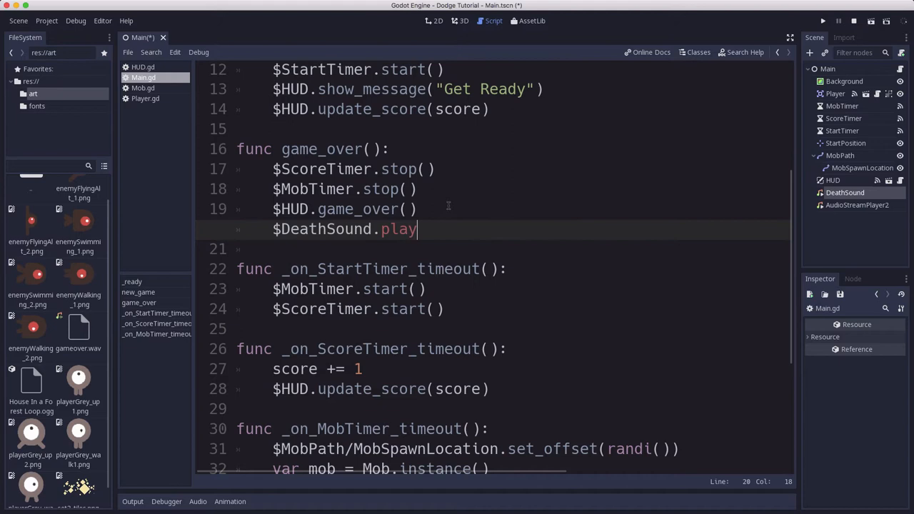
type("()")
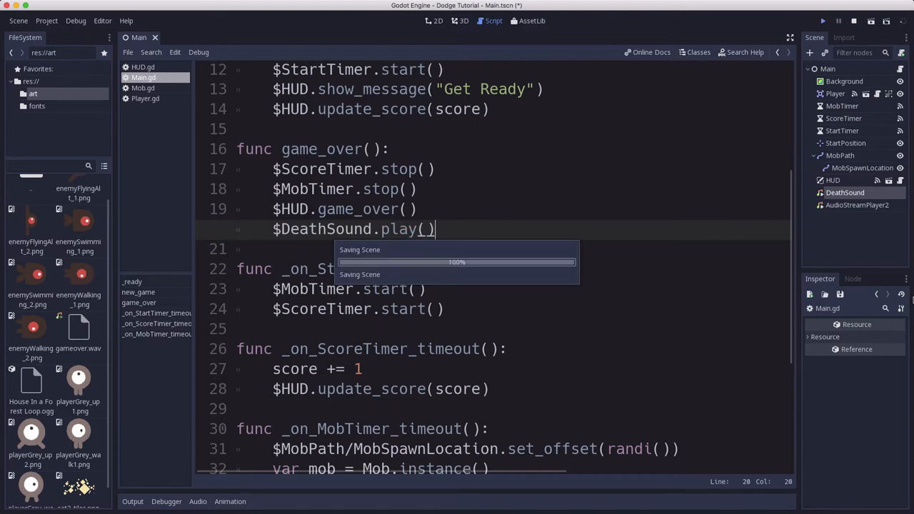
left_click(822, 21)
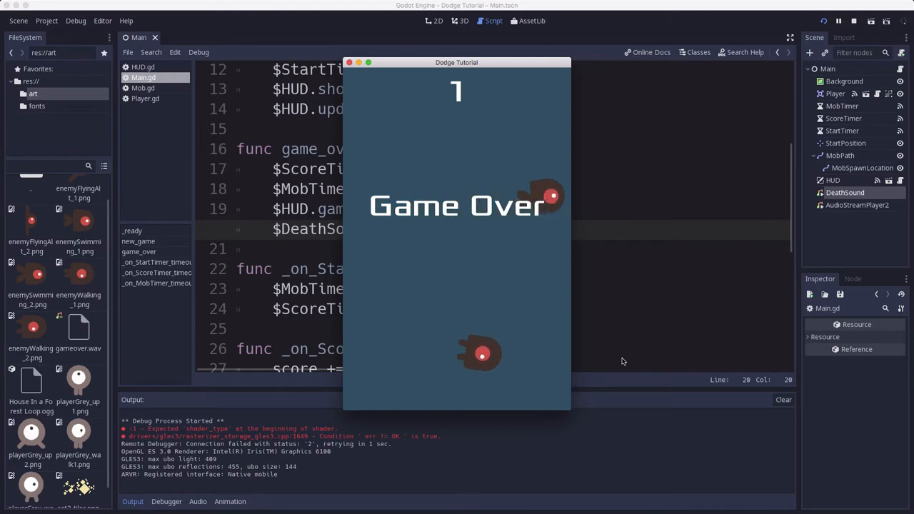
left_click(349, 62)
type("Music")
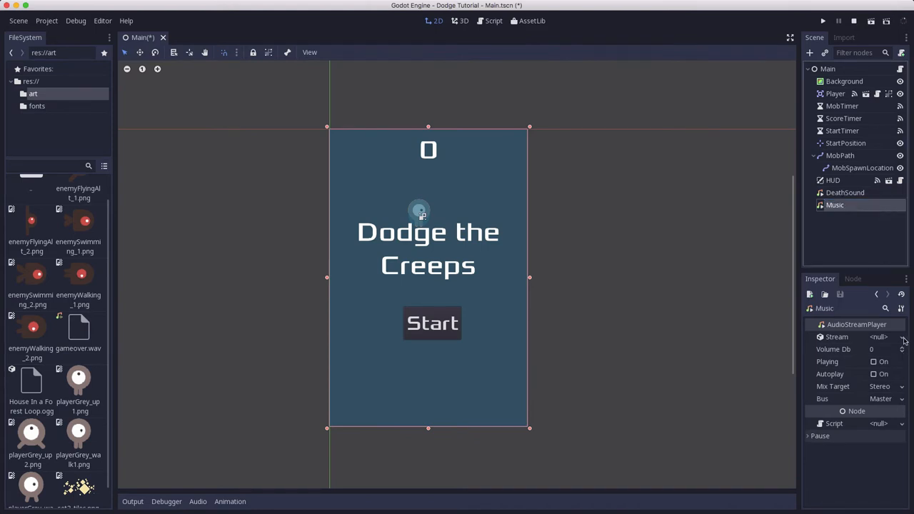
Load House In a Forest Loop.ogg as the Music node's stream.
left_click(878, 336)
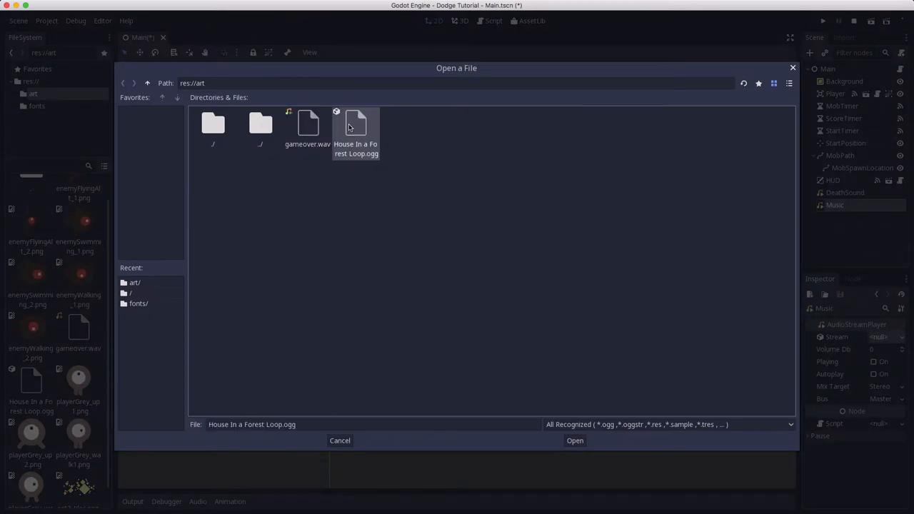
left_click(575, 440)
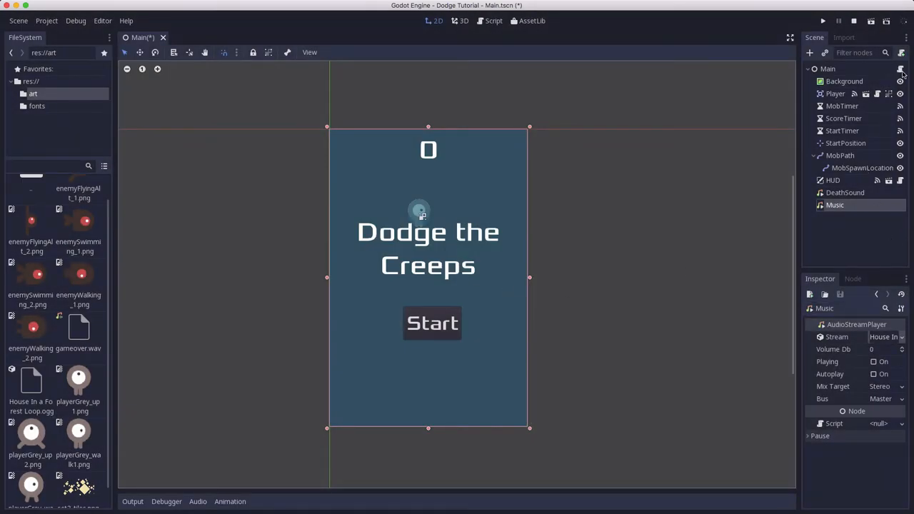
left_click(493, 20)
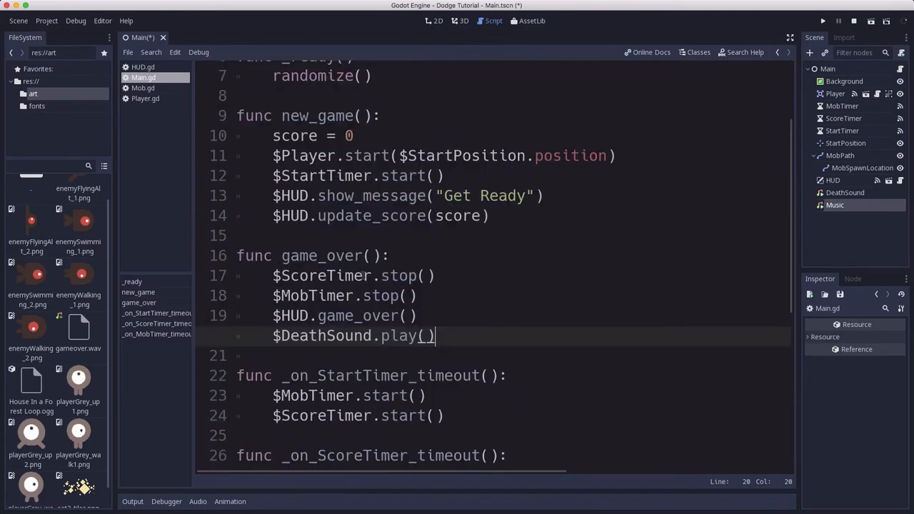
In Main.gd, add $Music.play() to new_game and $Music.stop() to game_over.
scroll("up", 3)
type("$")
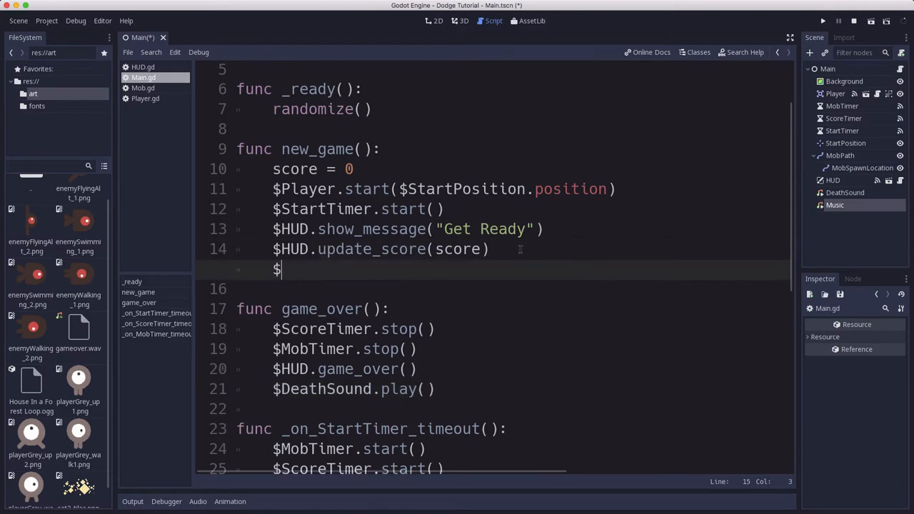
type("Music")
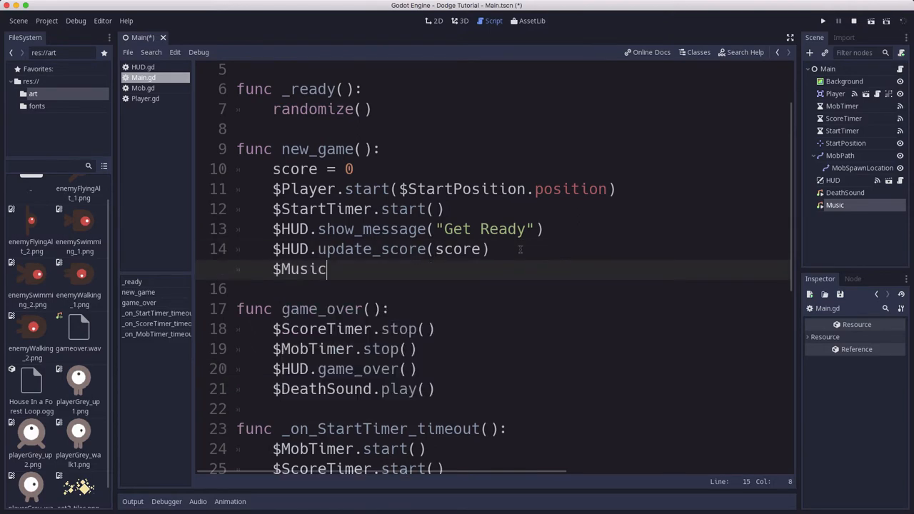
type(".play()")
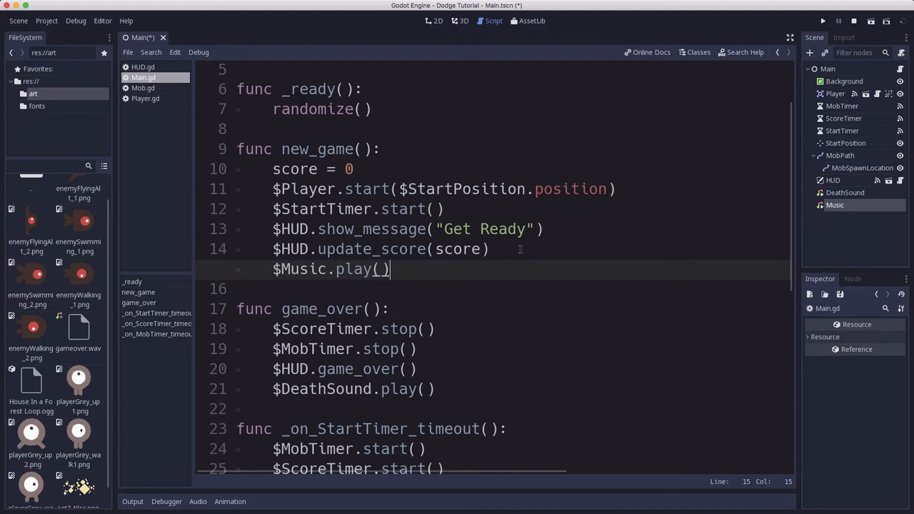
scroll("down", 3)
type("$m")
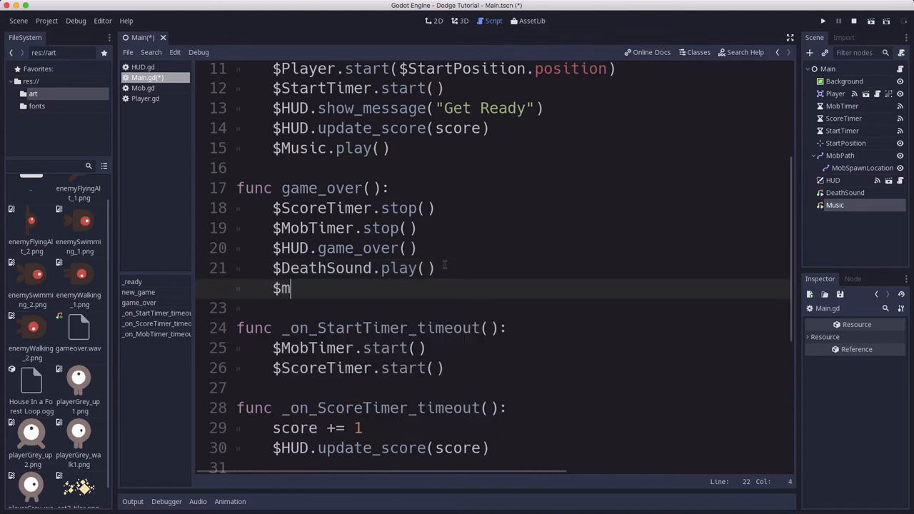
type("usic")
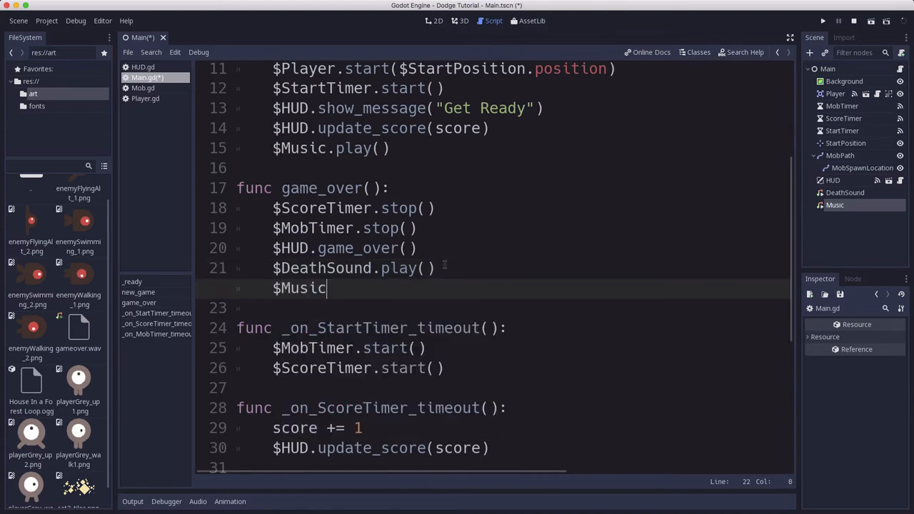
type(".stop()")
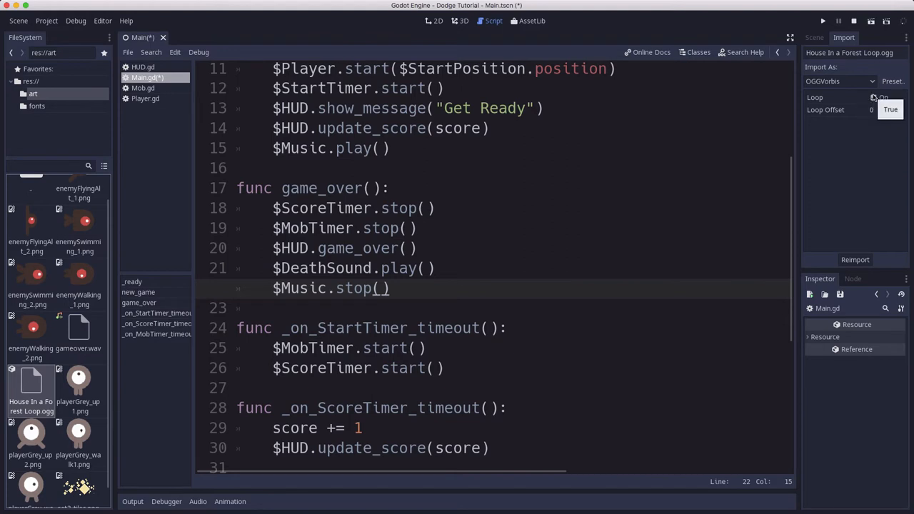
Enable looping on the forest music track and launch the game to play-test it.
left_click(878, 97)
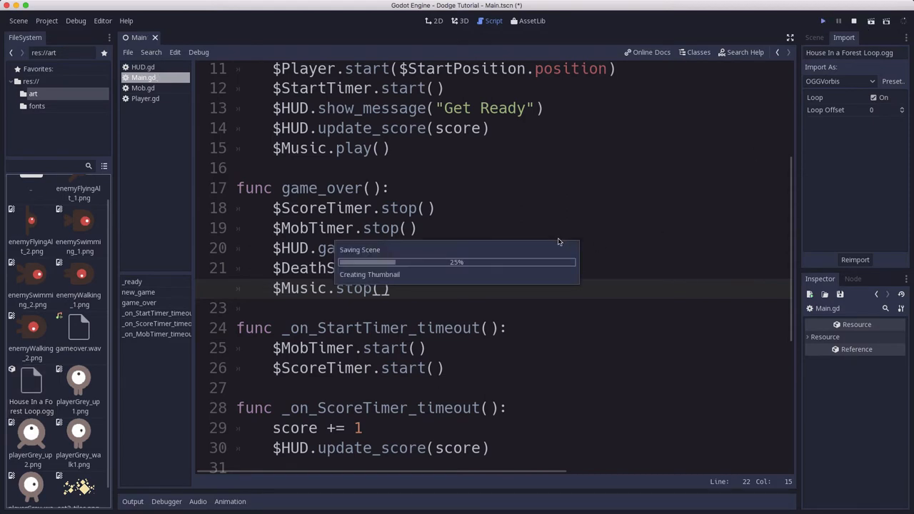
left_click(822, 20)
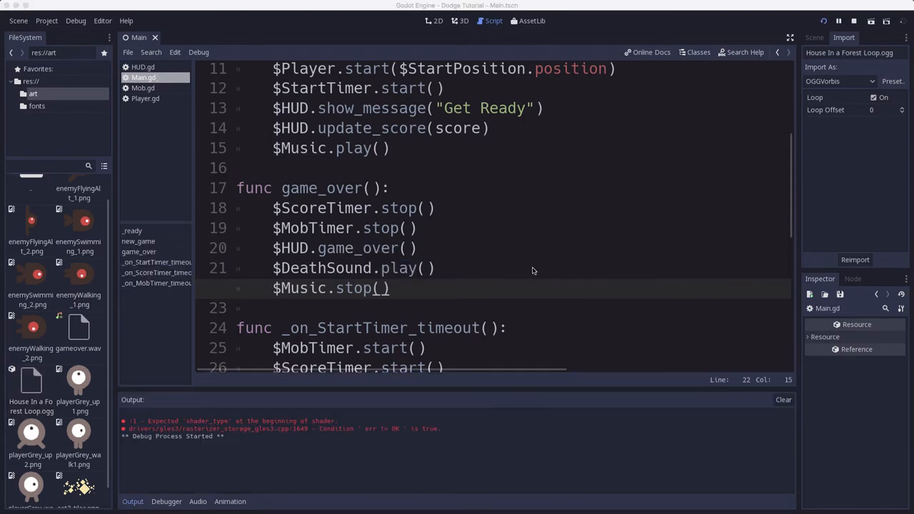
left_click(839, 20)
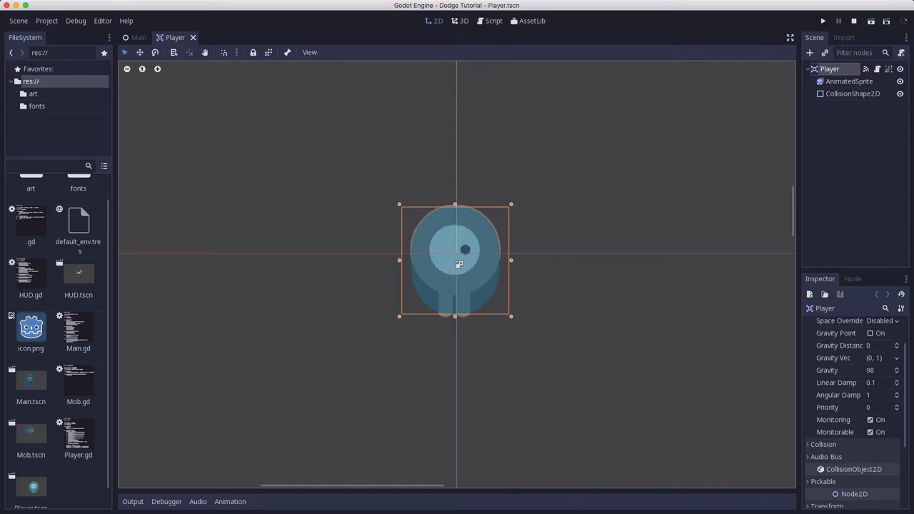
mouse_move(701, 147)
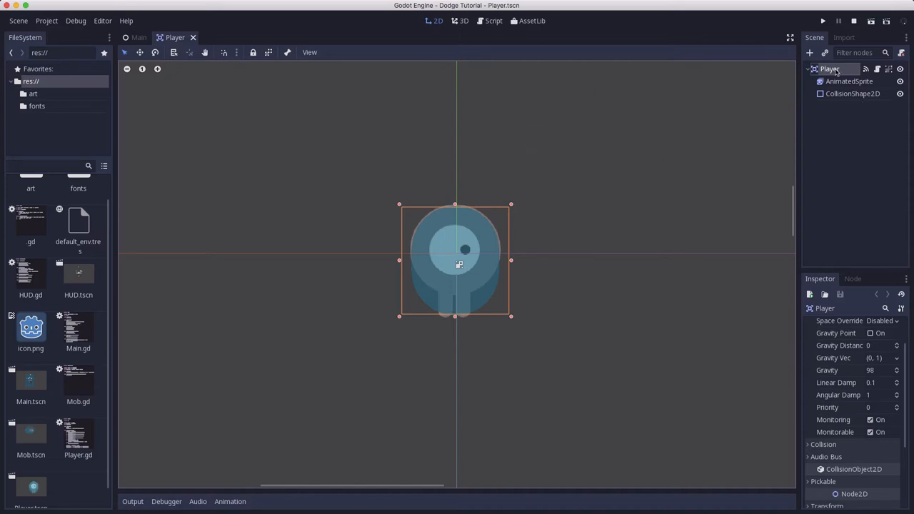
Add a Particles2D node under Player and dismiss its missing process-material warning.
left_click(809, 53)
type("parts")
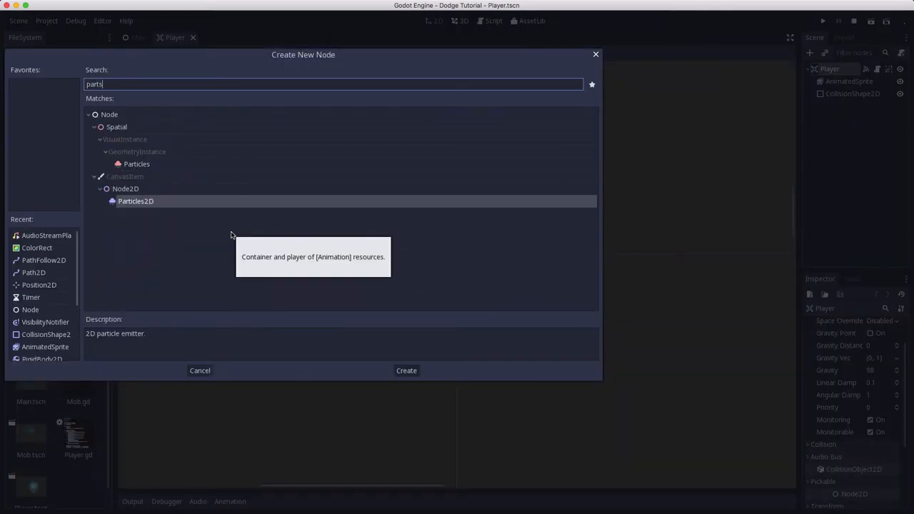
left_click(406, 370)
type("Trail")
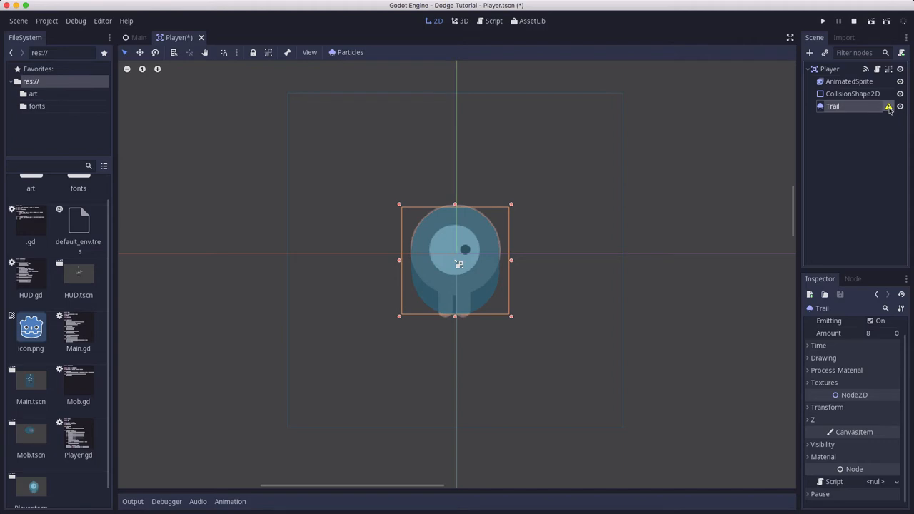
left_click(888, 105)
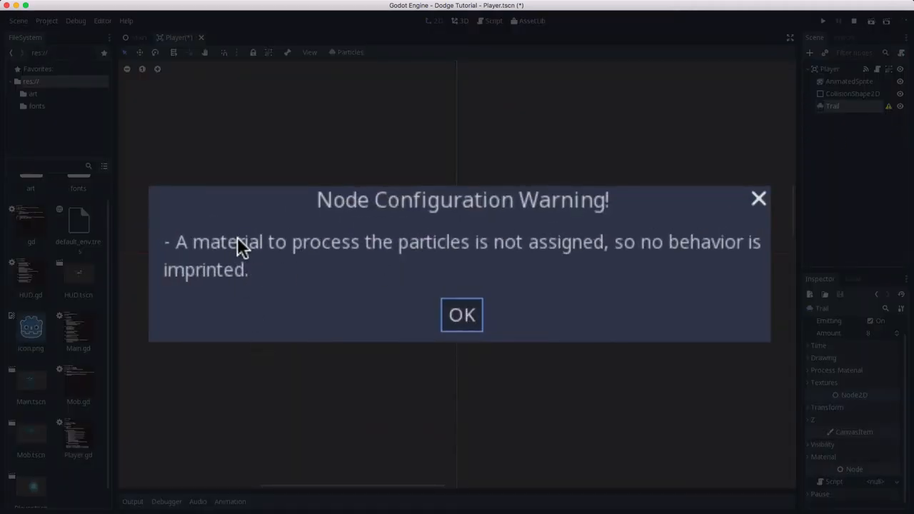
mouse_move(396, 297)
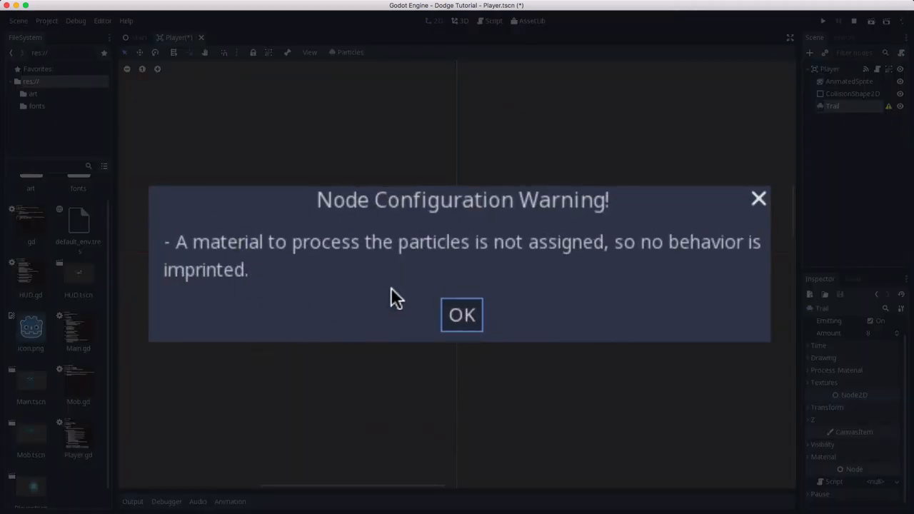
left_click(461, 315)
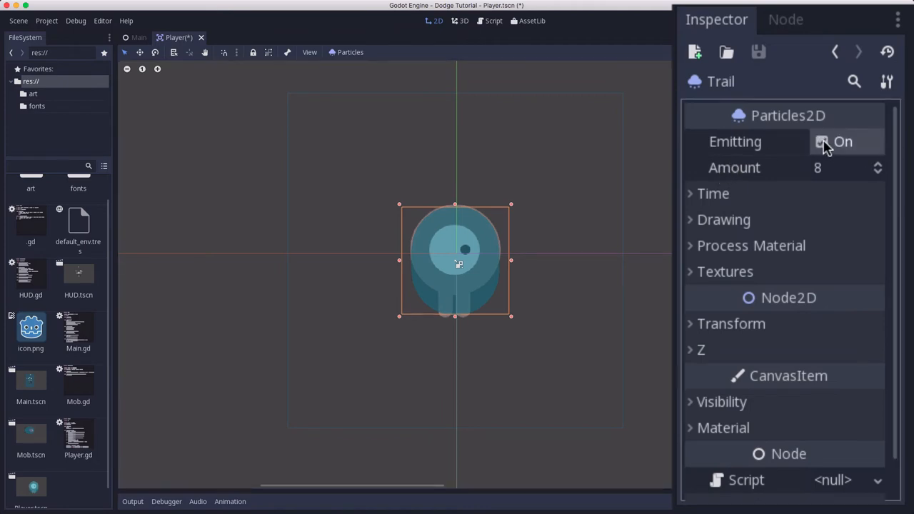
mouse_move(827, 185)
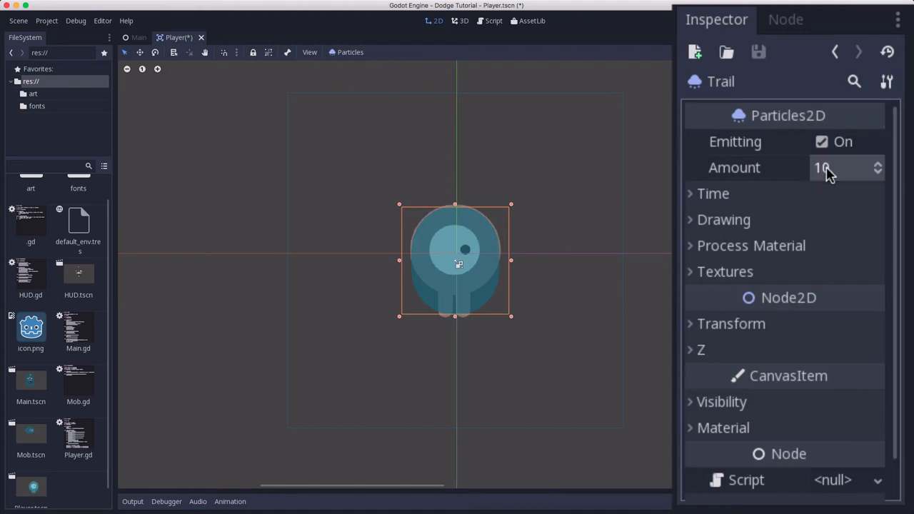
Set the Trail emitter's Amount to 10 and its Time Speed Scale to 2.
left_click(713, 194)
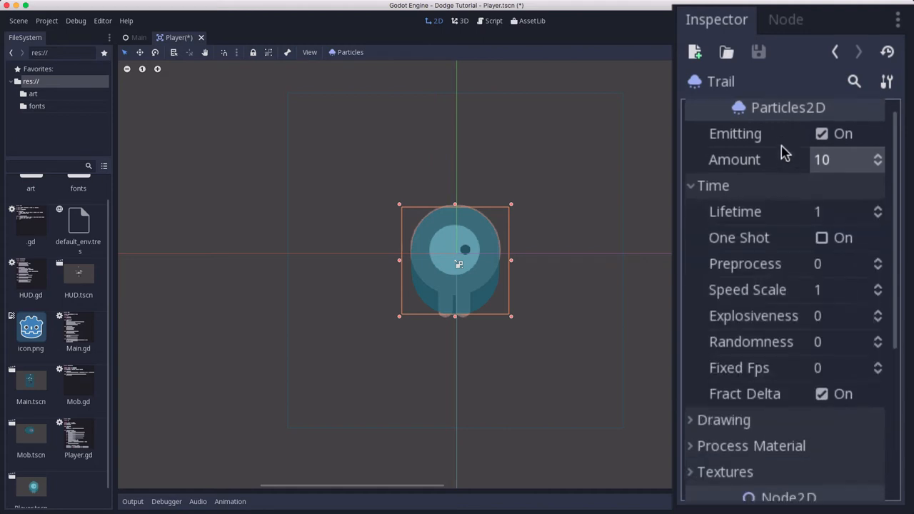
scroll("up", 3)
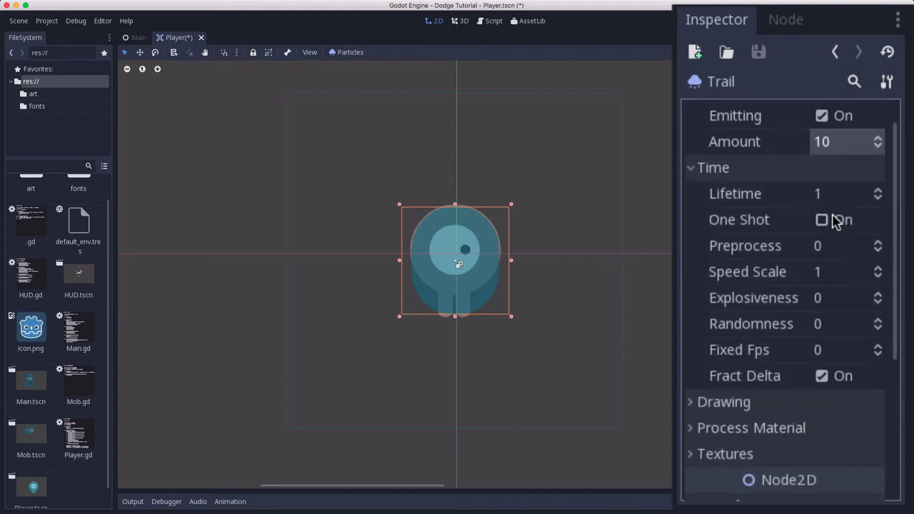
mouse_move(831, 314)
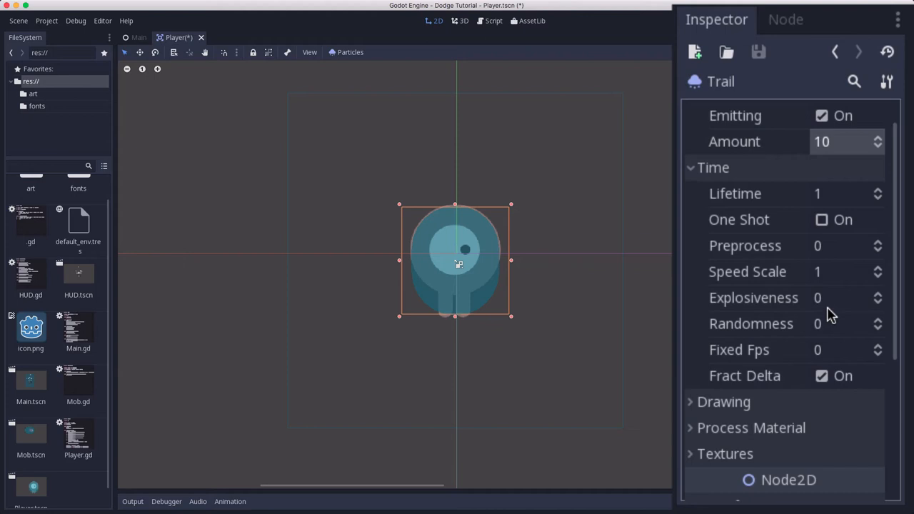
scroll("down", 3)
type("2")
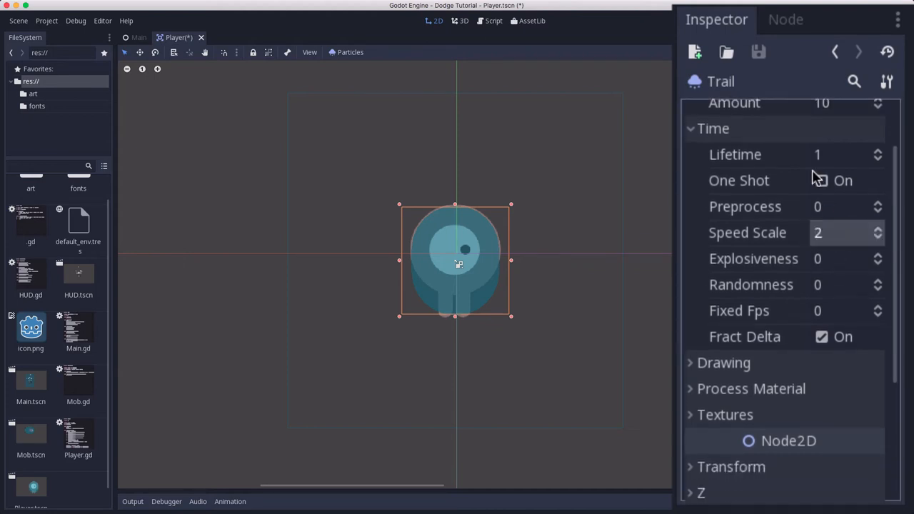
scroll("down", 3)
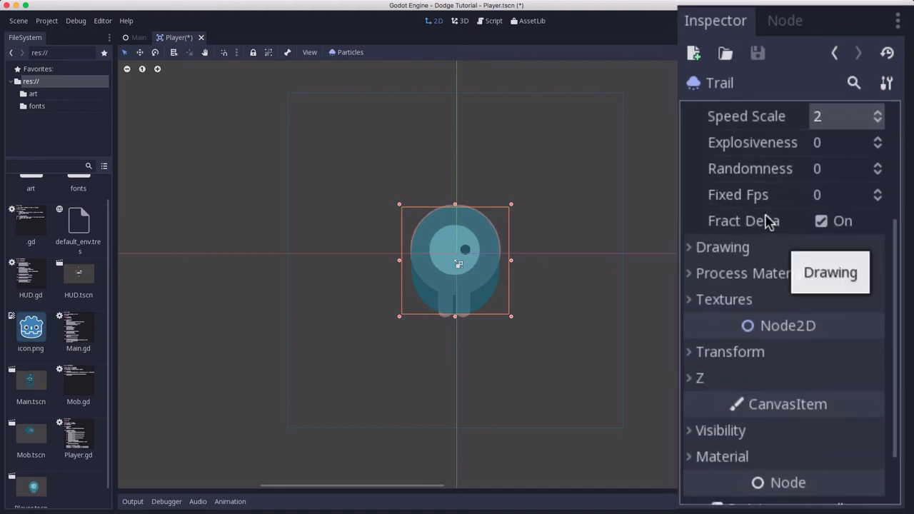
mouse_move(761, 242)
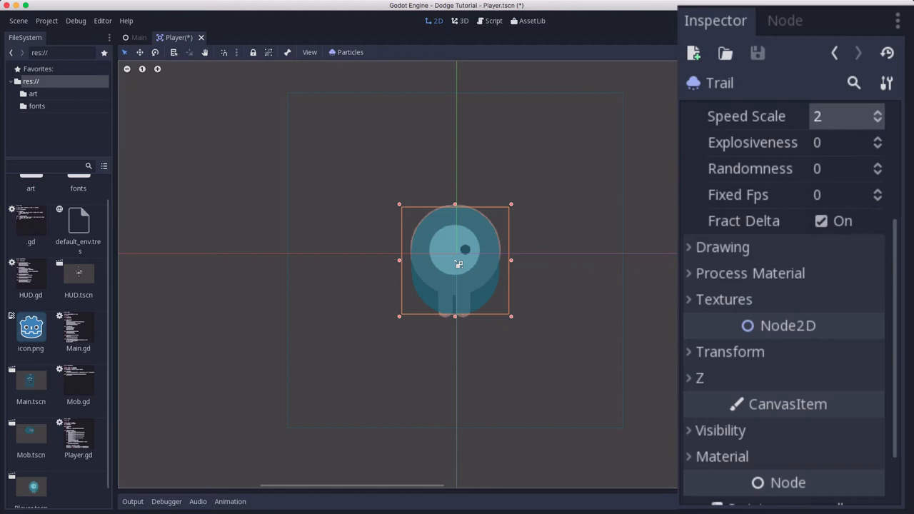
scroll("down", 3)
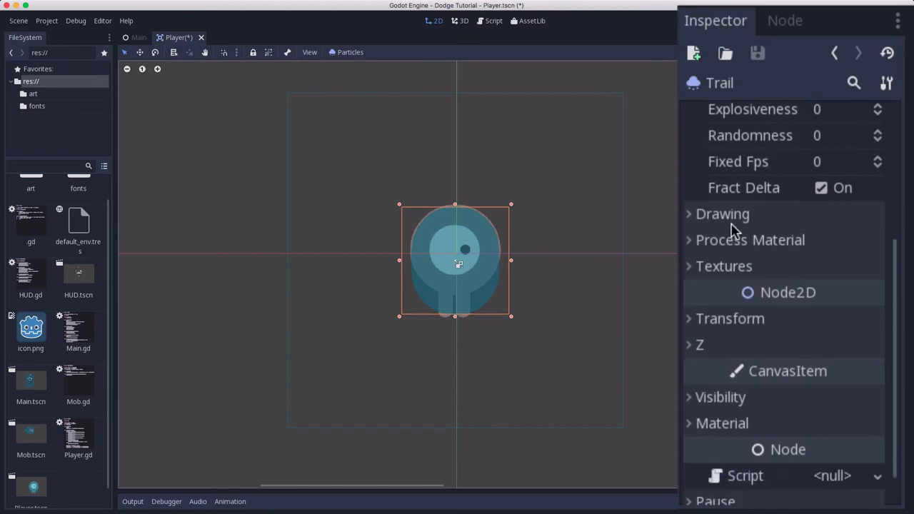
Tick Show Behind Parent under Visibility so the playerGrey_up1 trail renders behind the sprite.
left_click(724, 265)
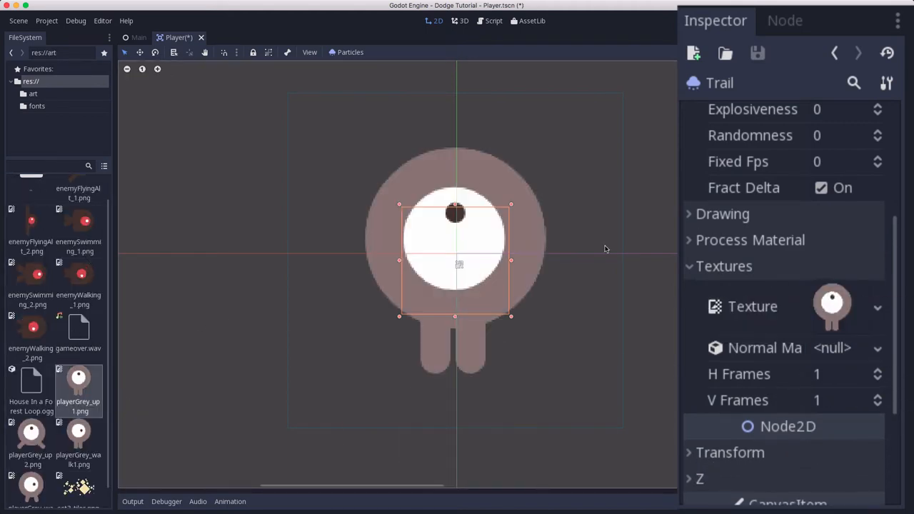
mouse_move(471, 236)
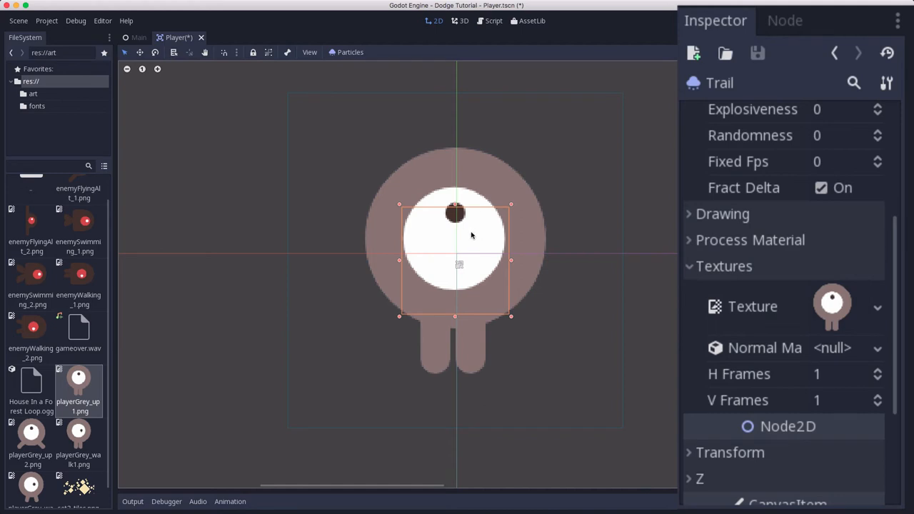
mouse_move(464, 234)
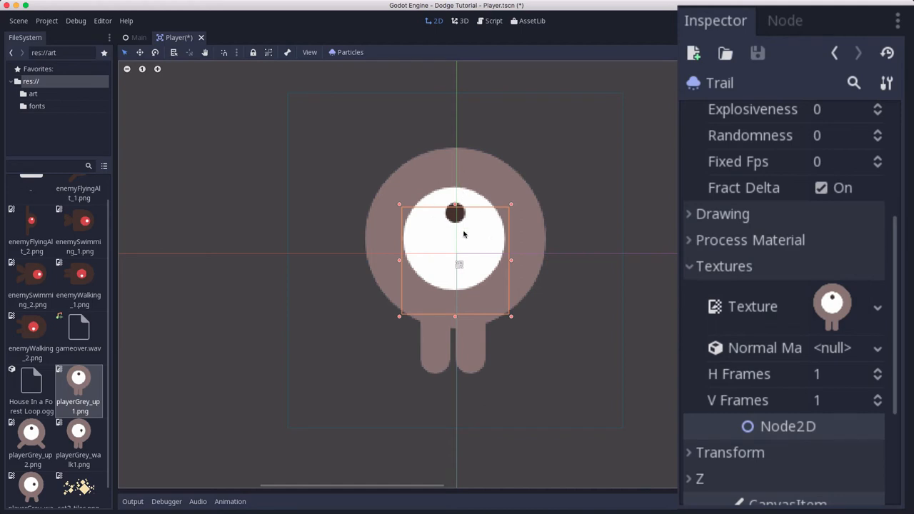
mouse_move(846, 117)
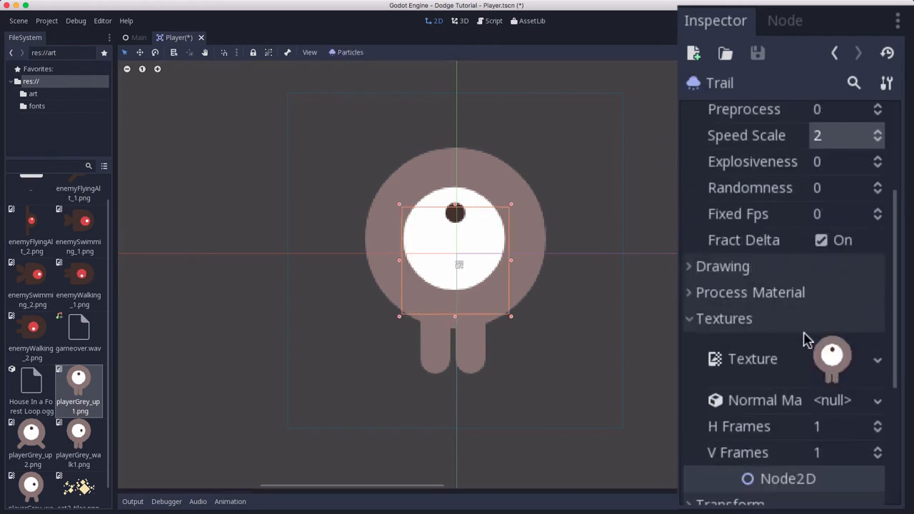
scroll("down", 3)
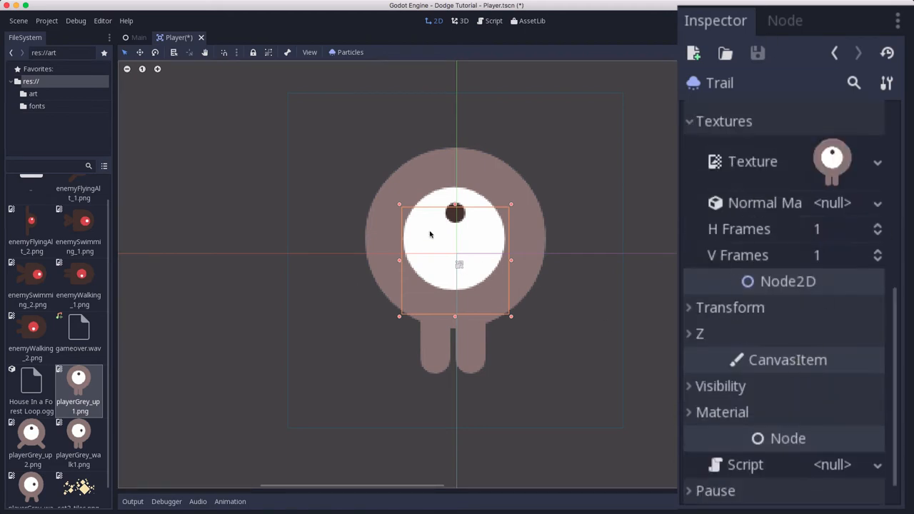
mouse_move(830, 289)
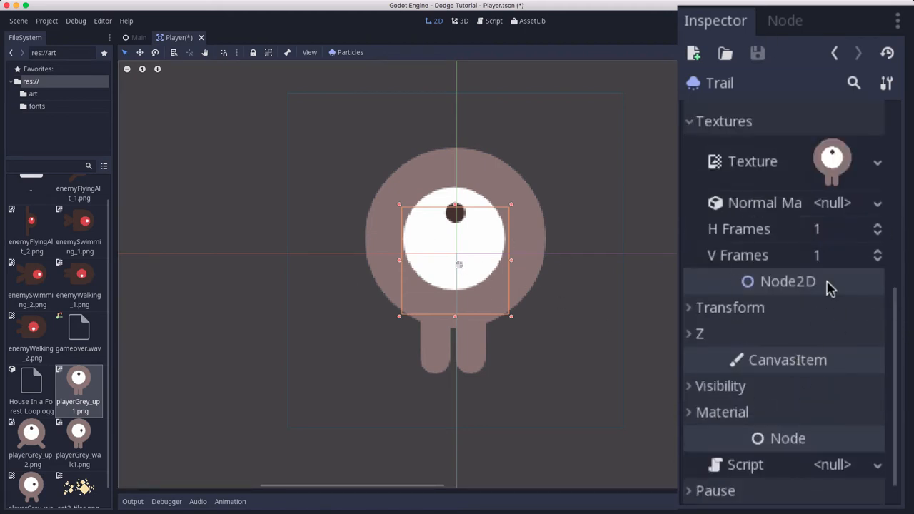
left_click(720, 386)
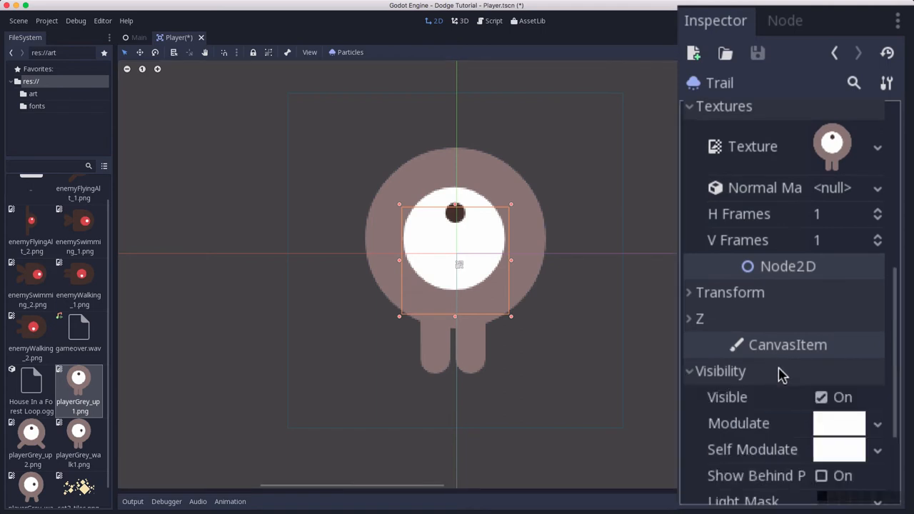
scroll("down", 3)
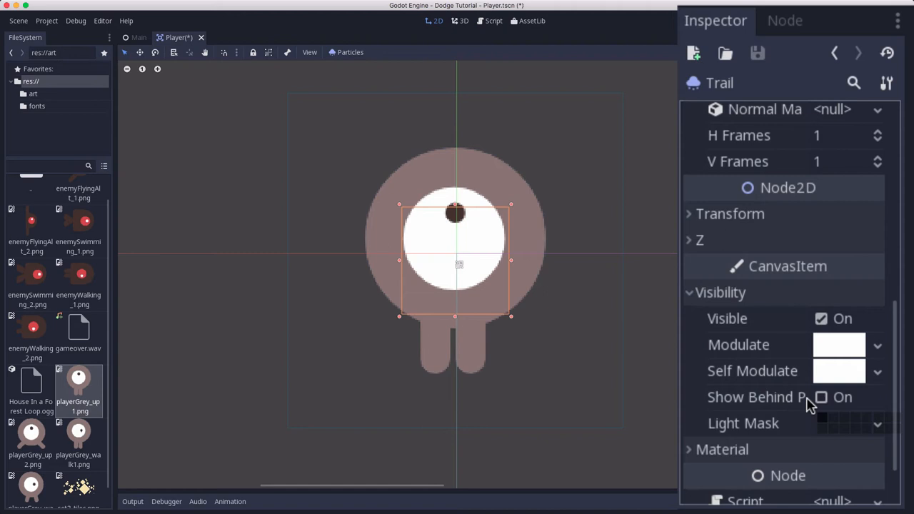
left_click(820, 397)
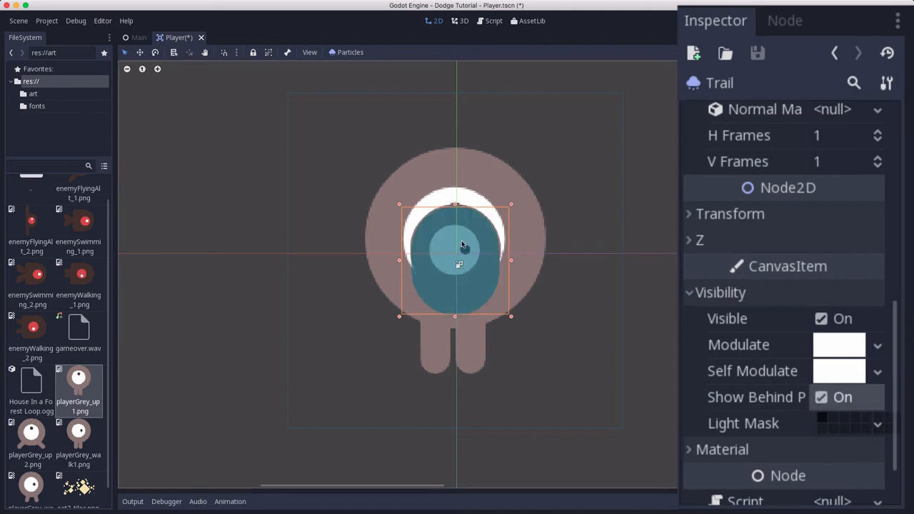
mouse_move(498, 247)
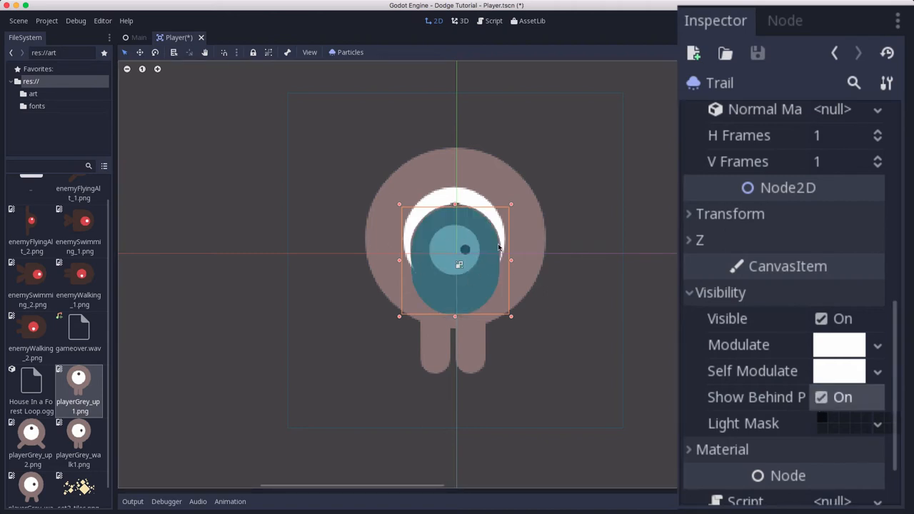
mouse_move(842, 168)
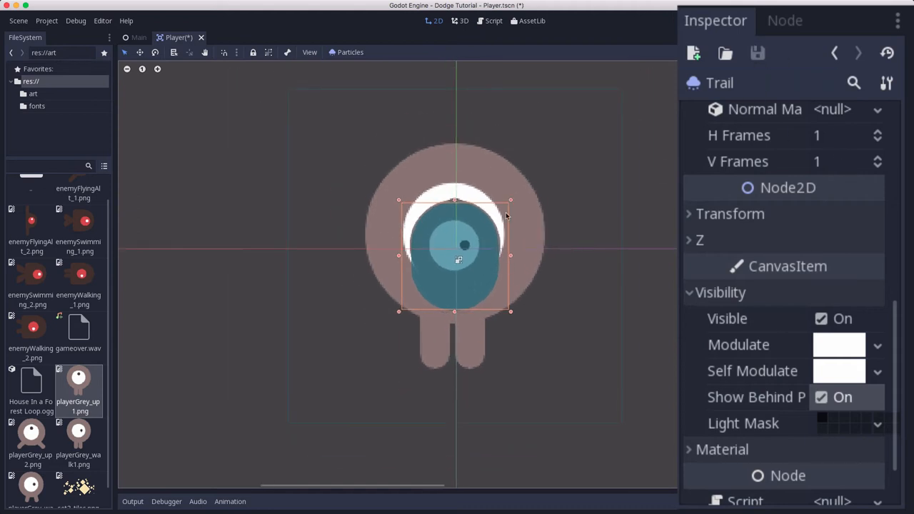
mouse_move(533, 236)
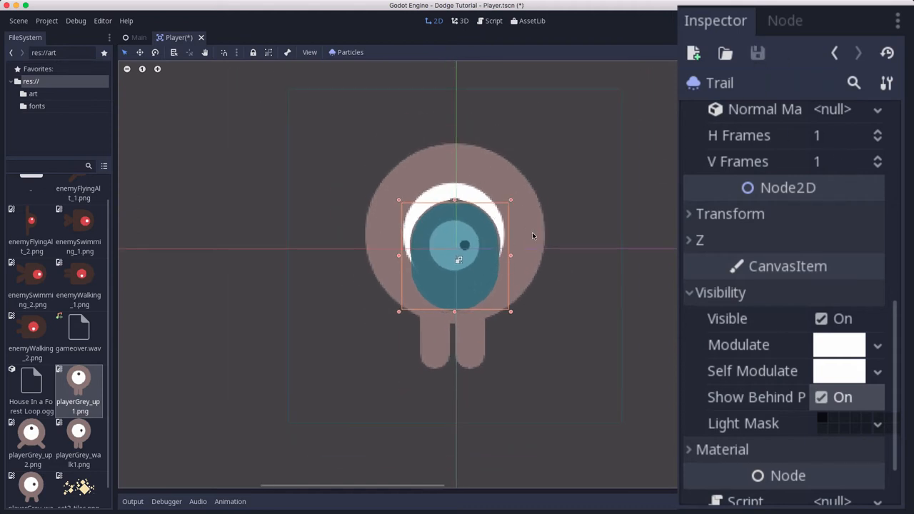
scroll("up", 3)
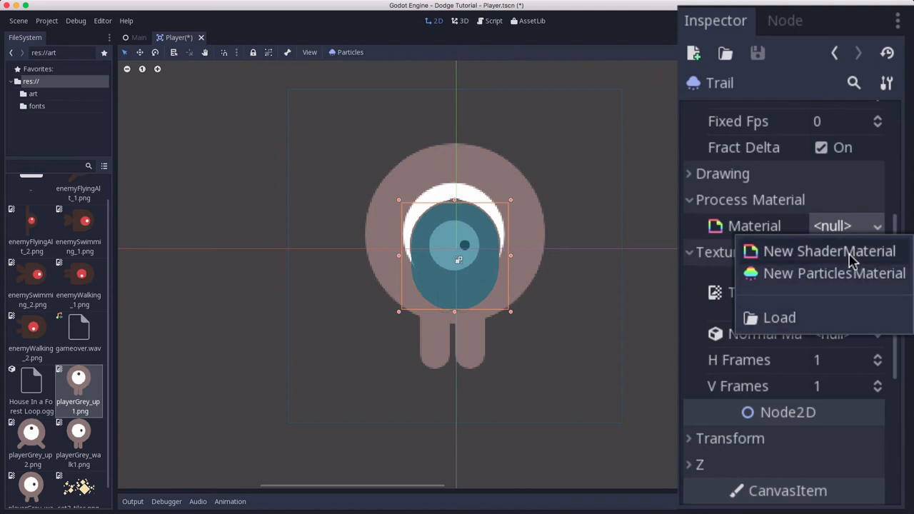
mouse_move(834, 273)
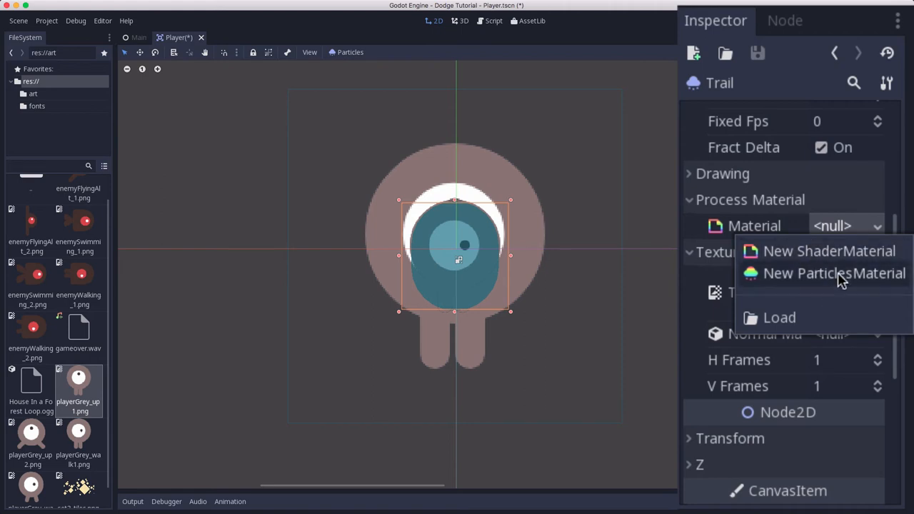
Assign a new ParticlesMaterial as the Trail's process material and open its settings.
left_click(833, 273)
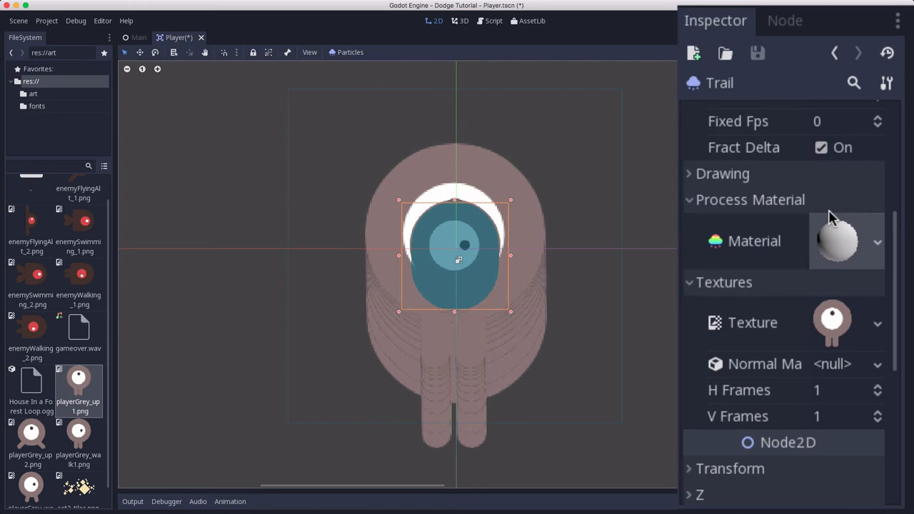
left_click(836, 241)
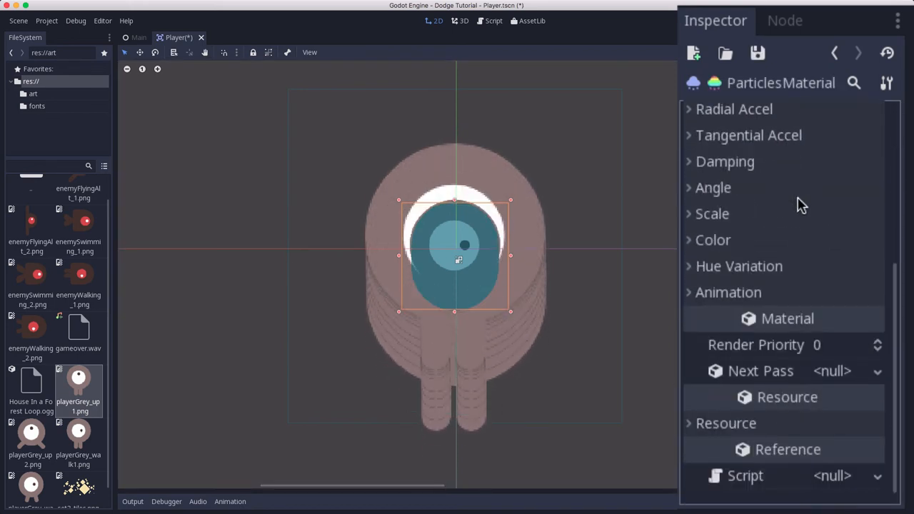
Set gravity to (0,0,0) and drag the scale curve from about half size down to zero.
scroll("up", 3)
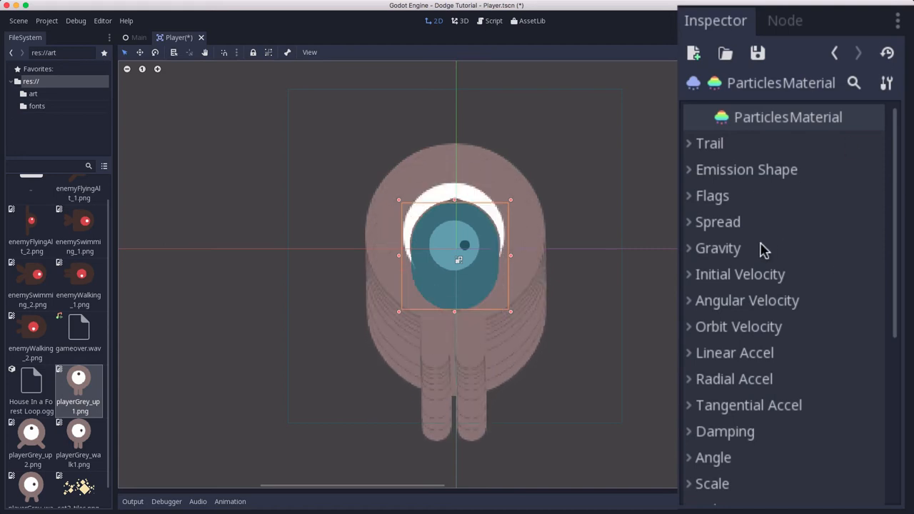
left_click(718, 248)
type("0")
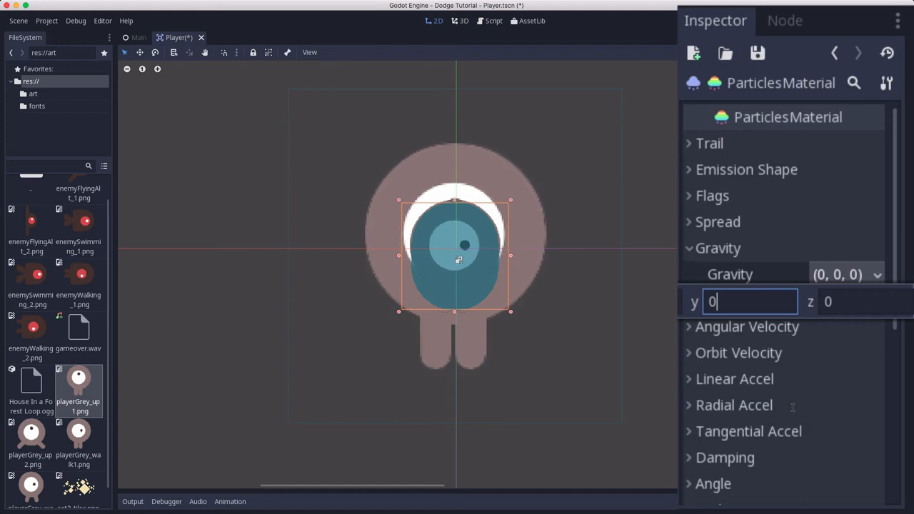
mouse_move(885, 286)
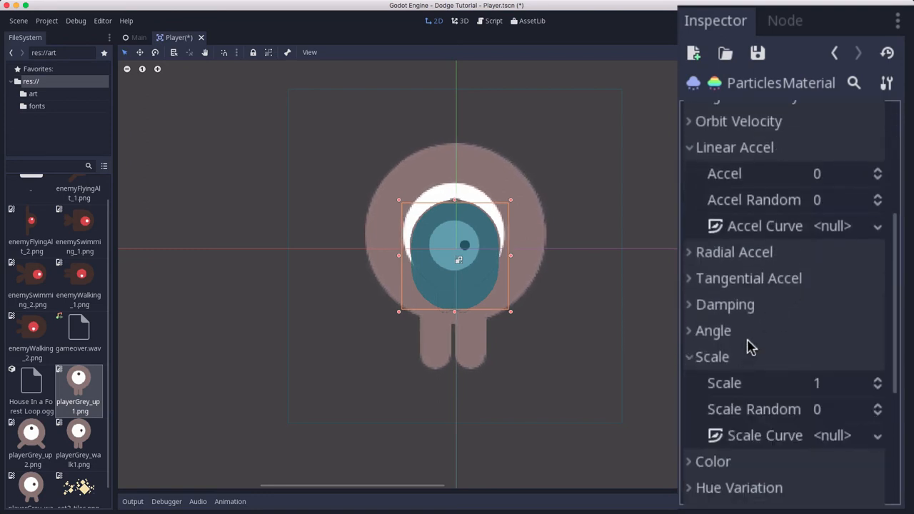
scroll("down", 3)
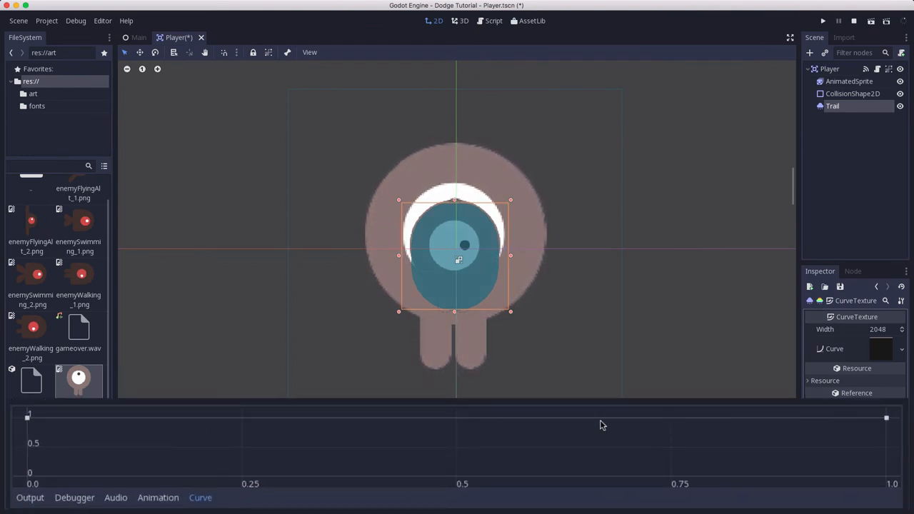
left_click_drag(29, 416, 27, 434)
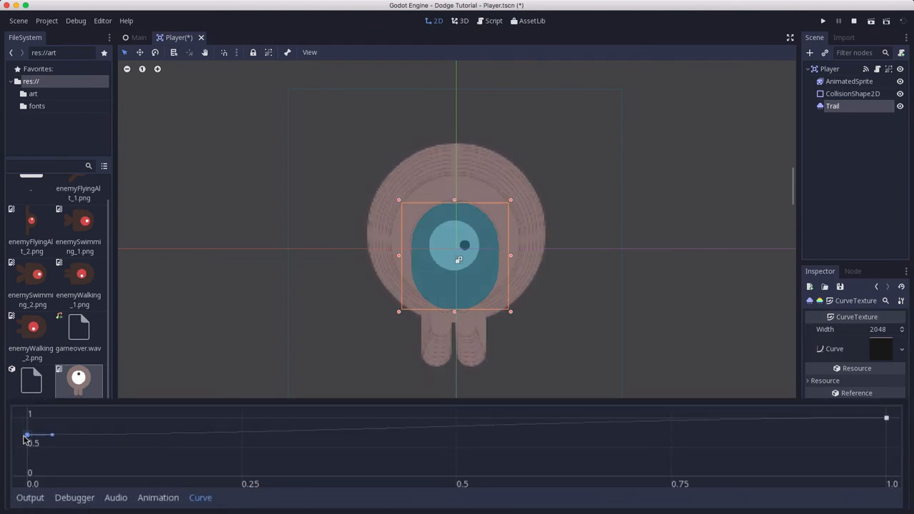
left_click_drag(27, 434, 28, 451)
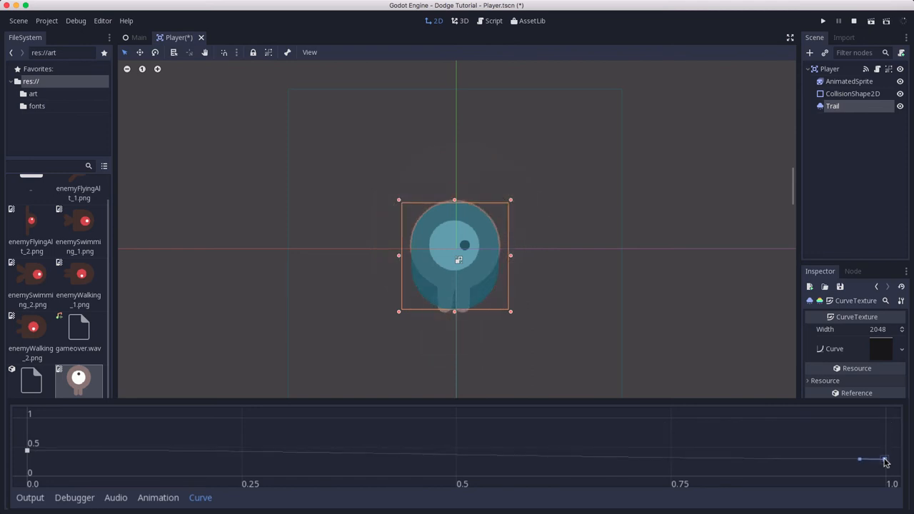
left_click_drag(860, 459, 859, 469)
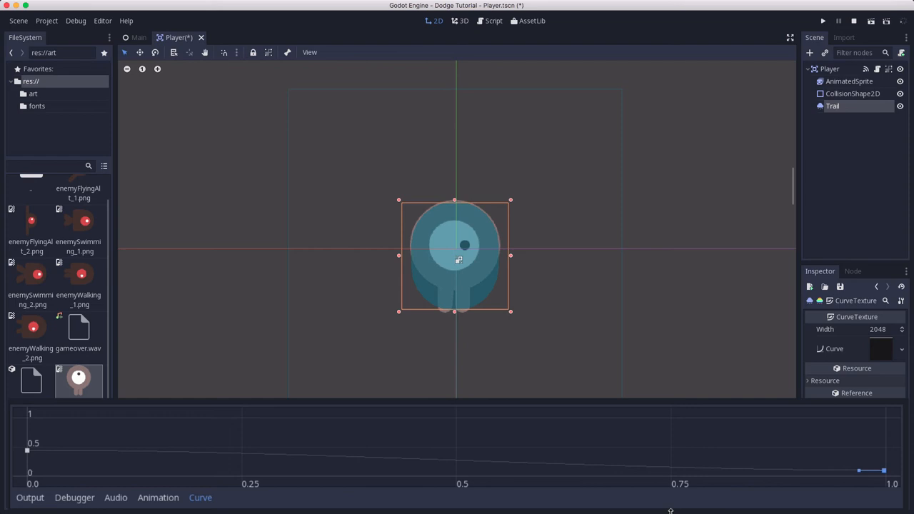
mouse_move(440, 245)
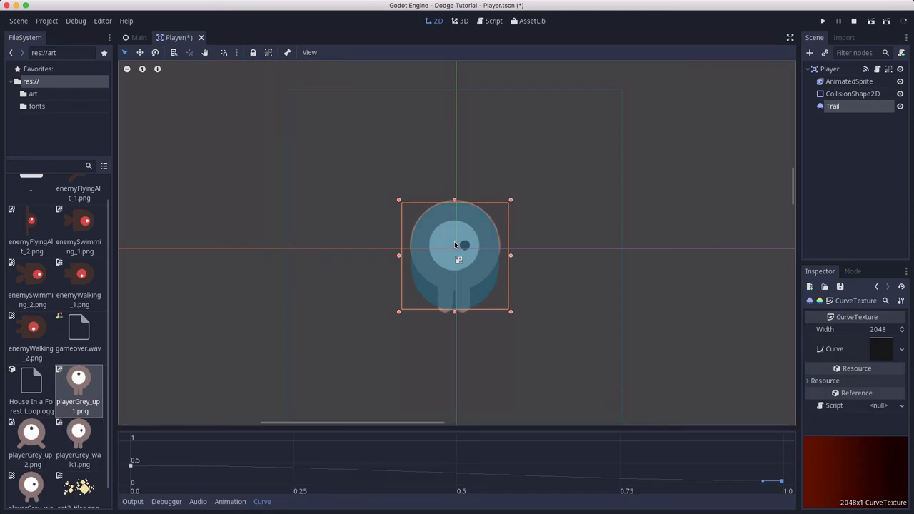
mouse_move(461, 282)
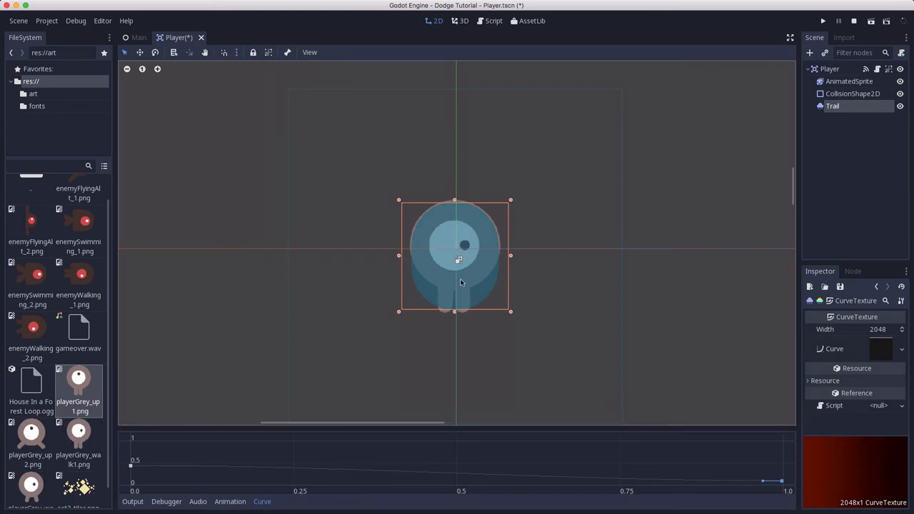
mouse_move(682, 316)
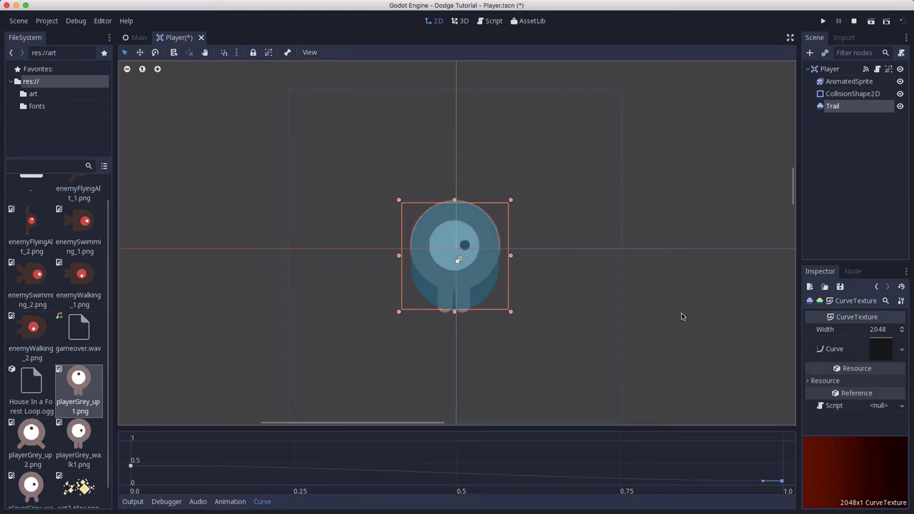
mouse_move(816, 342)
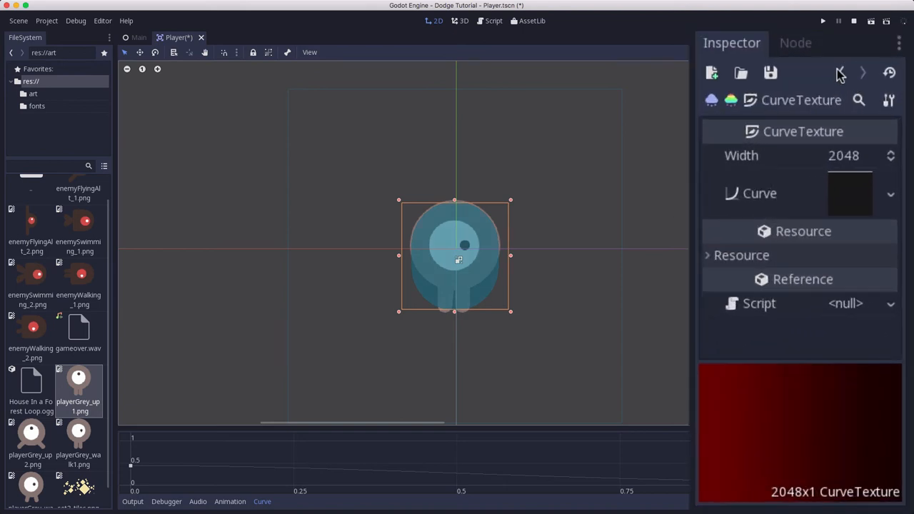
Give Color Ramp a new GradientTexture with a new Gradient and open the gradient editor.
left_click(840, 73)
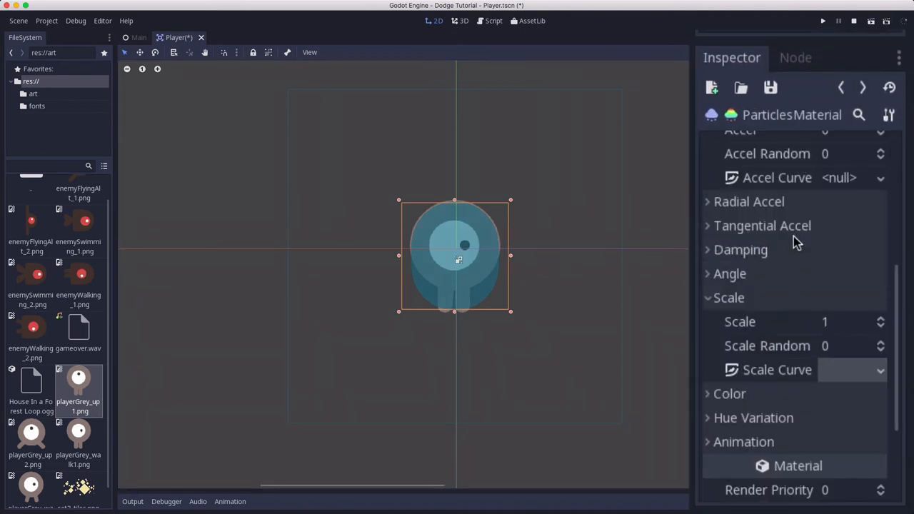
scroll("down", 3)
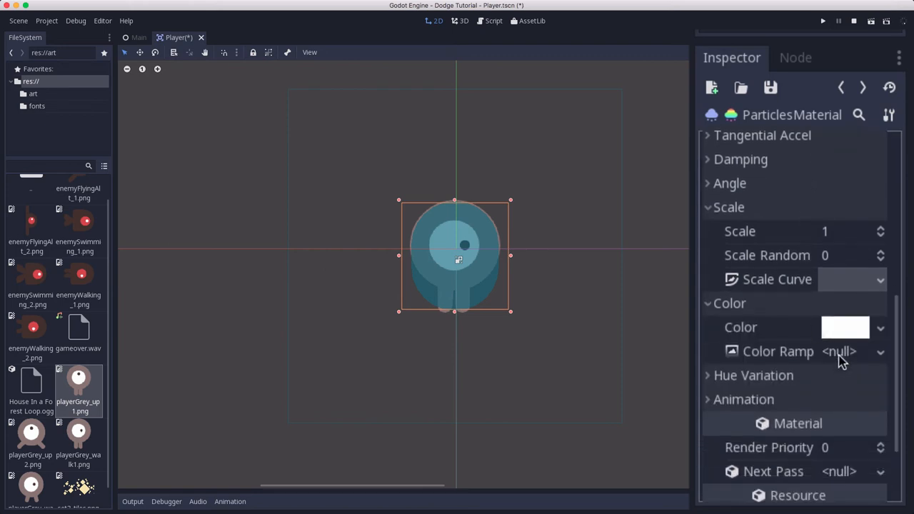
scroll("down", 3)
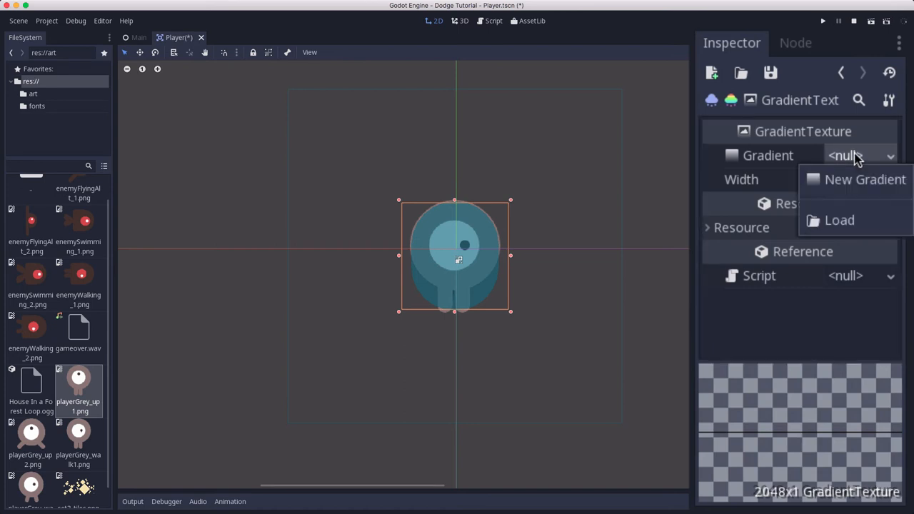
left_click(864, 179)
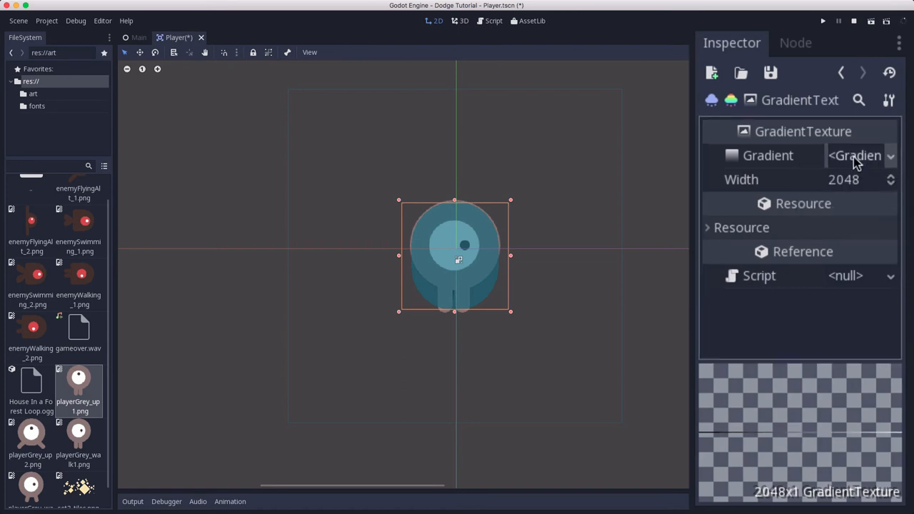
left_click(854, 156)
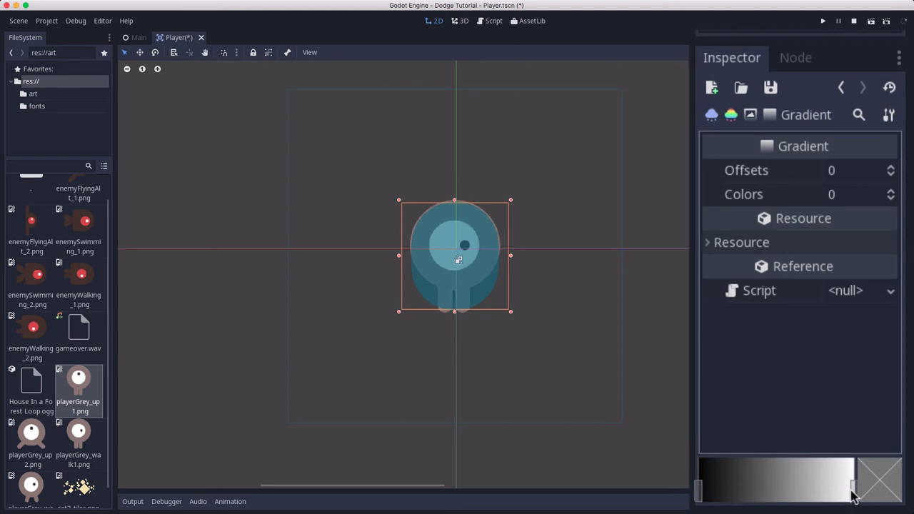
mouse_move(738, 490)
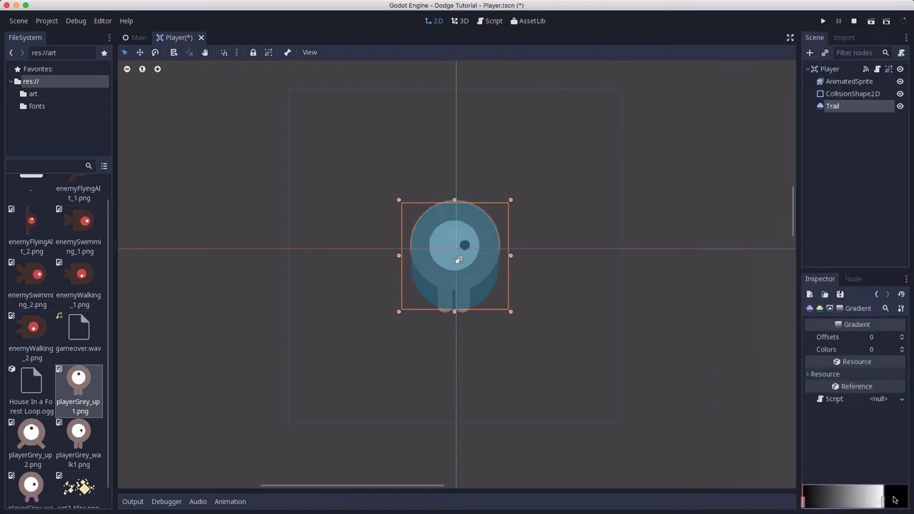
Lower the gradient end stop's alpha to 0 so it fades from white to transparent.
left_click(841, 498)
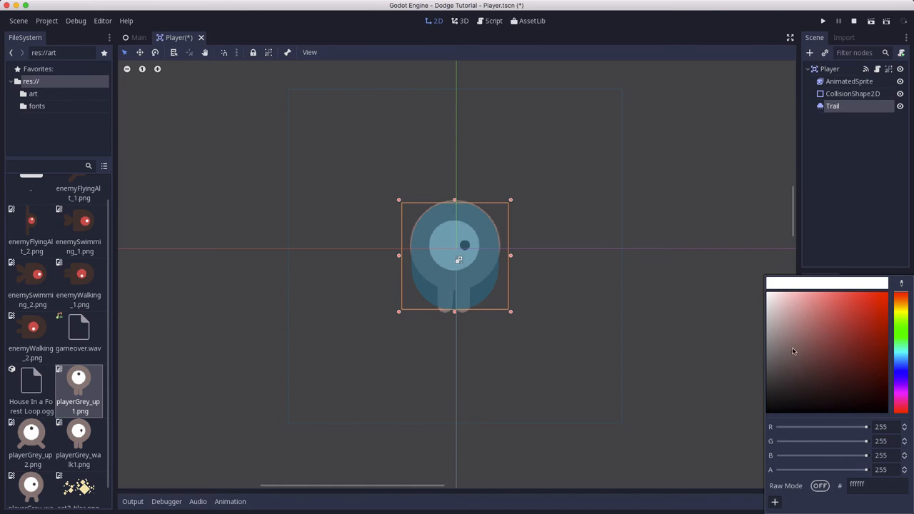
mouse_move(774, 309)
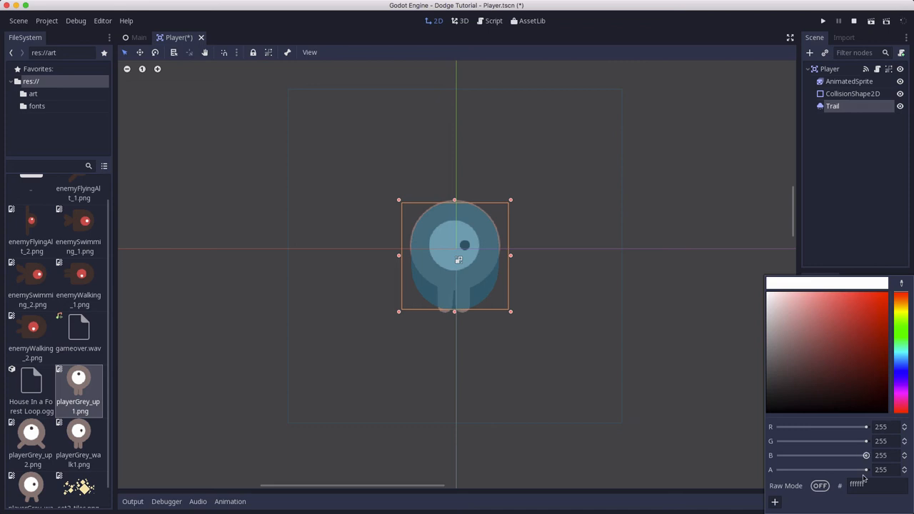
left_click_drag(865, 469, 846, 469)
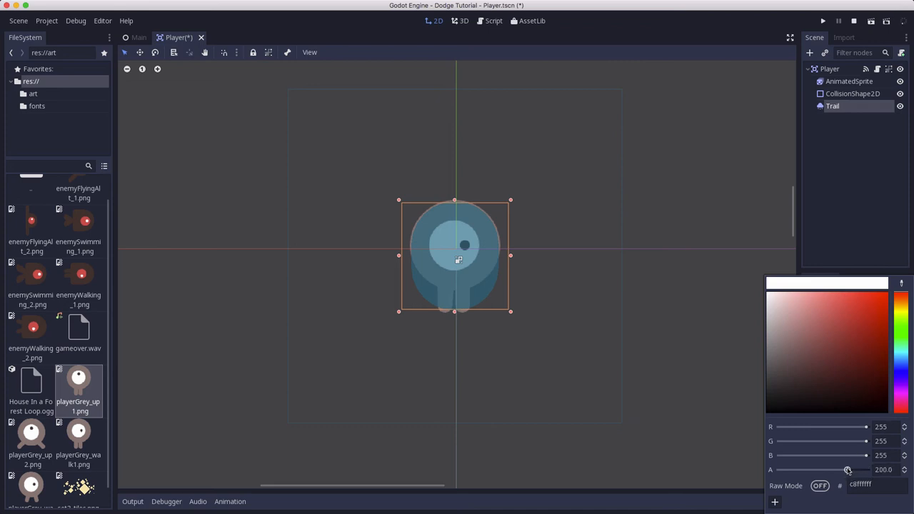
left_click_drag(849, 470, 846, 469)
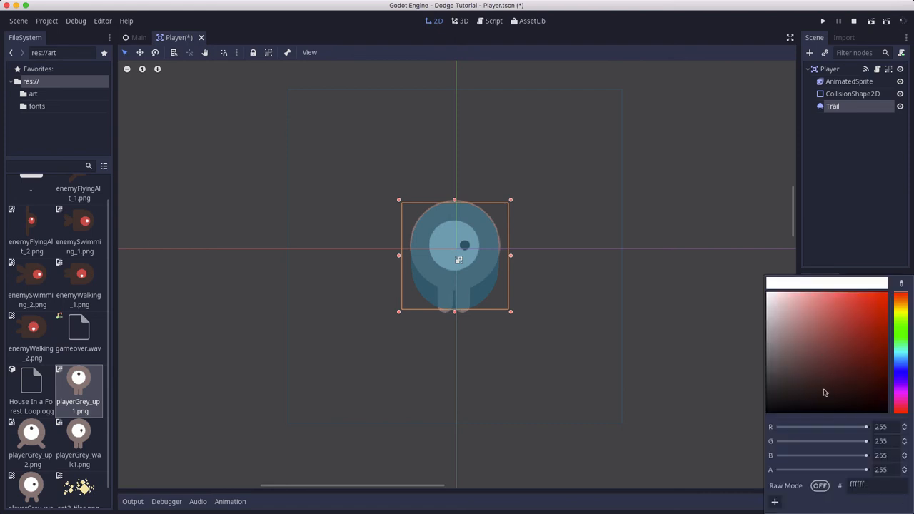
mouse_move(869, 476)
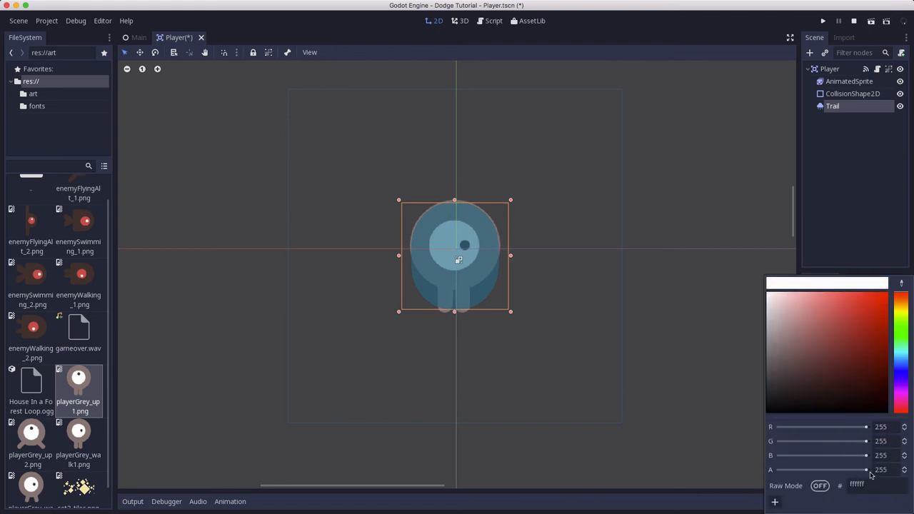
left_click_drag(865, 469, 781, 469)
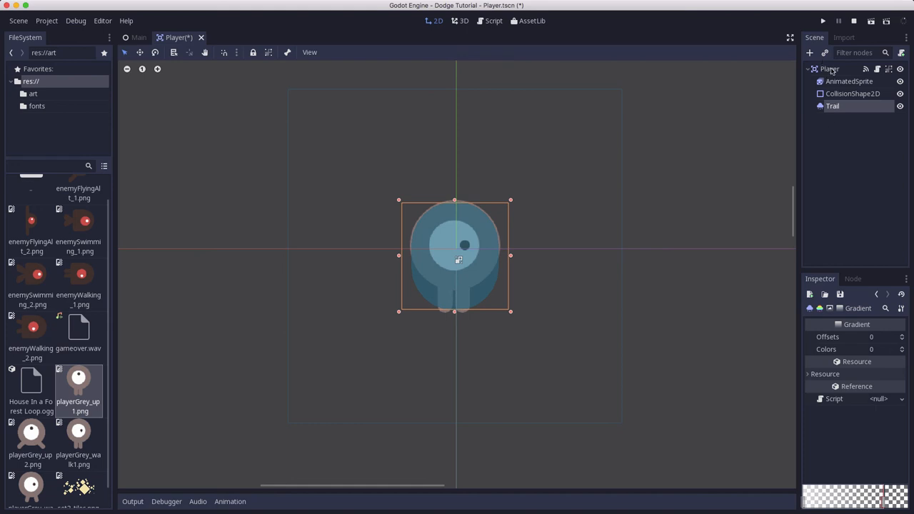
Save the Player scene, launch the game, start a round, then close the game window.
left_click(828, 69)
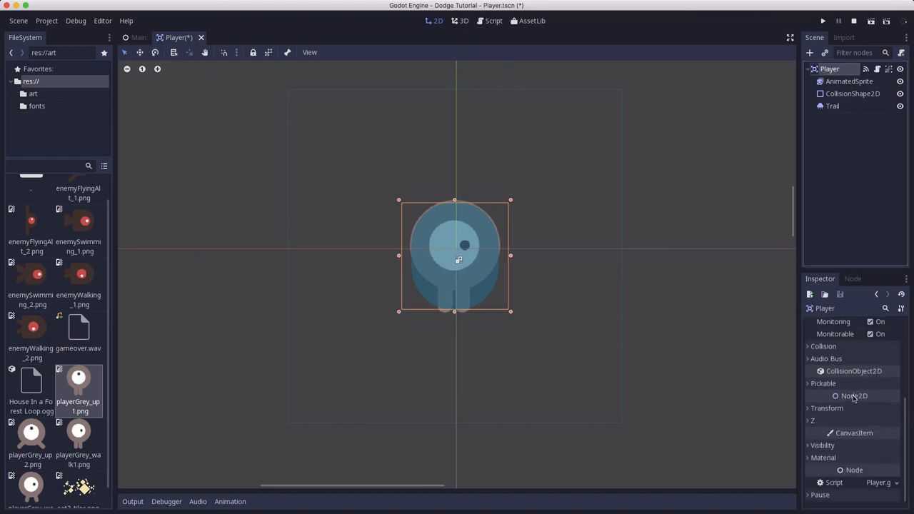
scroll("up", 3)
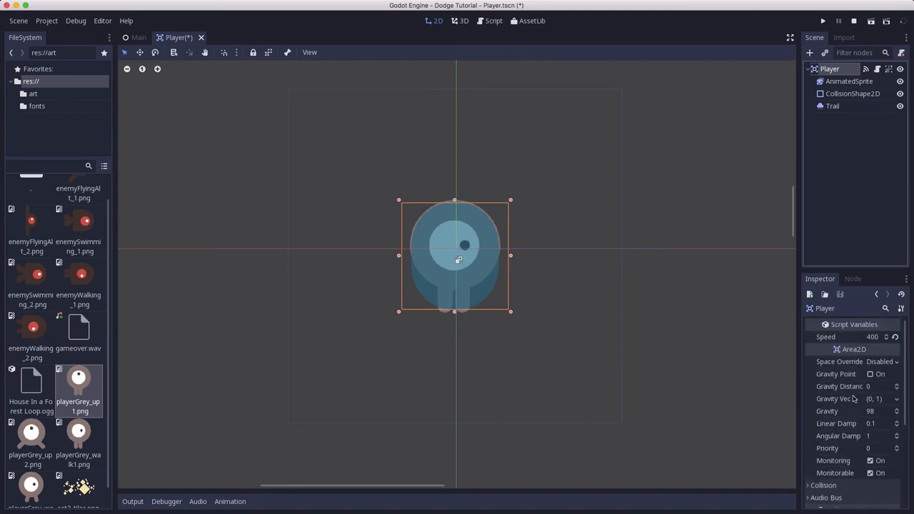
key("ctrl+s")
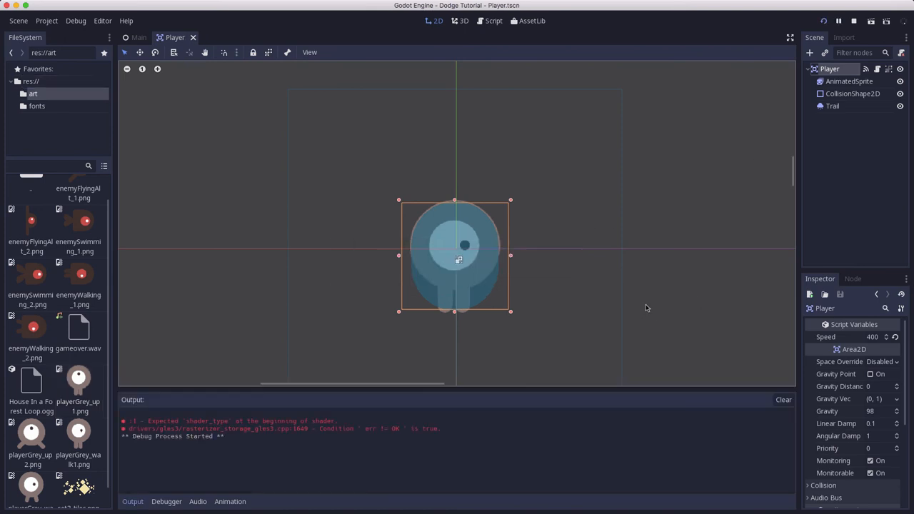
left_click(838, 20)
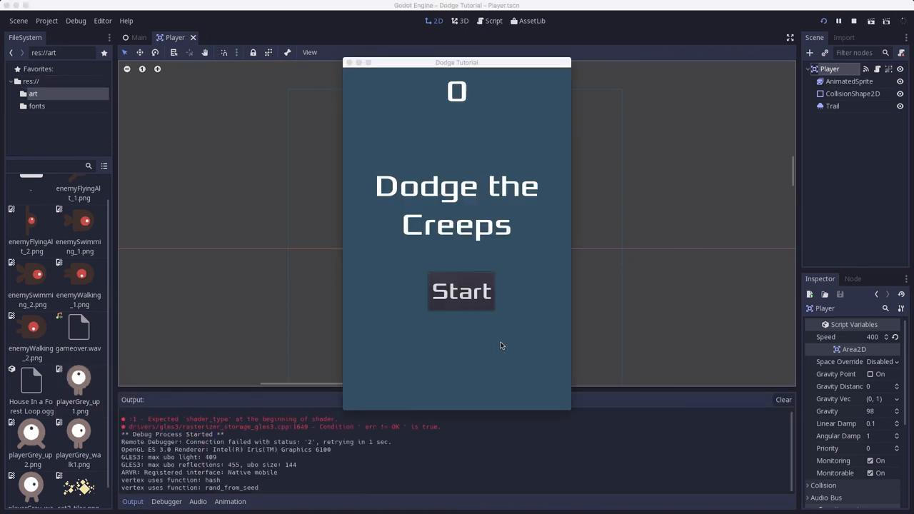
left_click(460, 291)
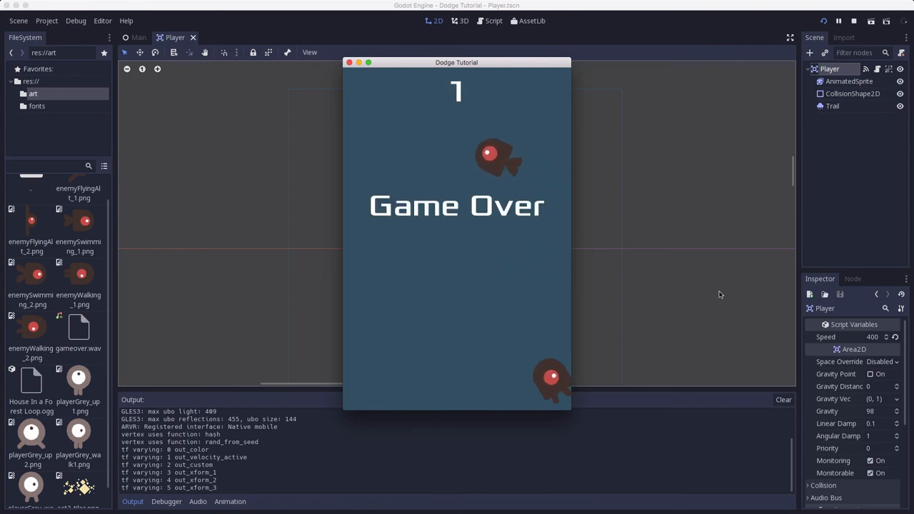
left_click(854, 20)
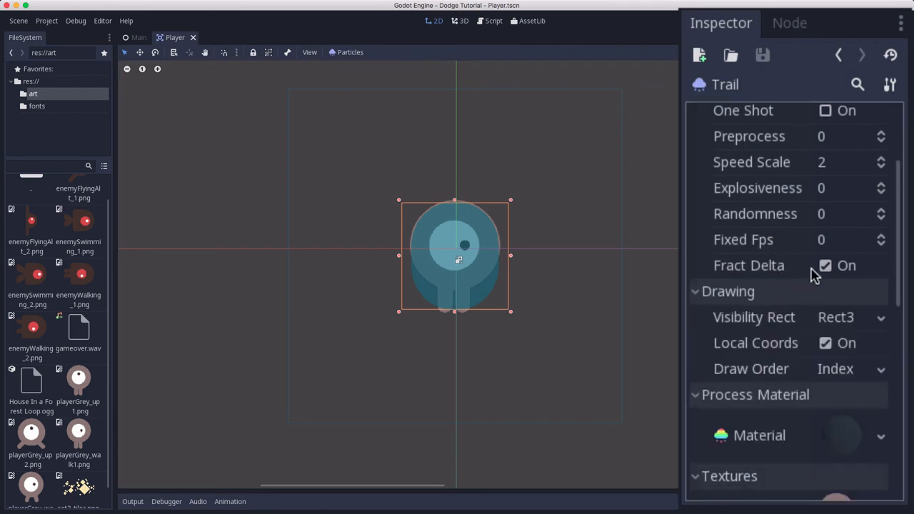
Turn off Trail's Local Coords, drag the Player around to preview, then save and launch.
scroll("down", 3)
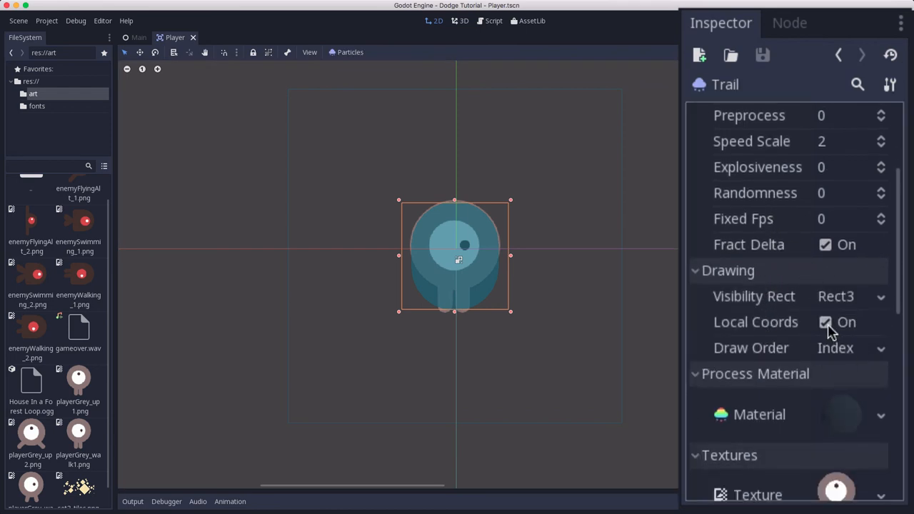
mouse_move(825, 322)
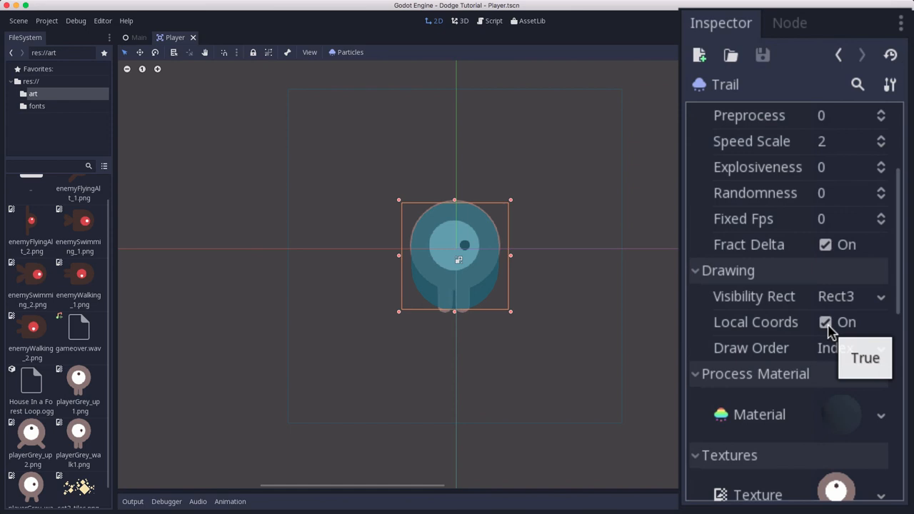
left_click(825, 322)
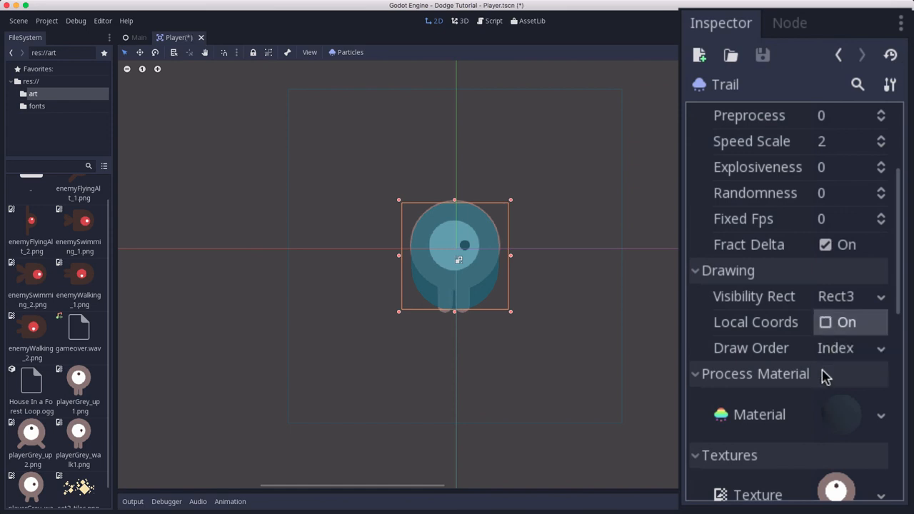
mouse_move(547, 165)
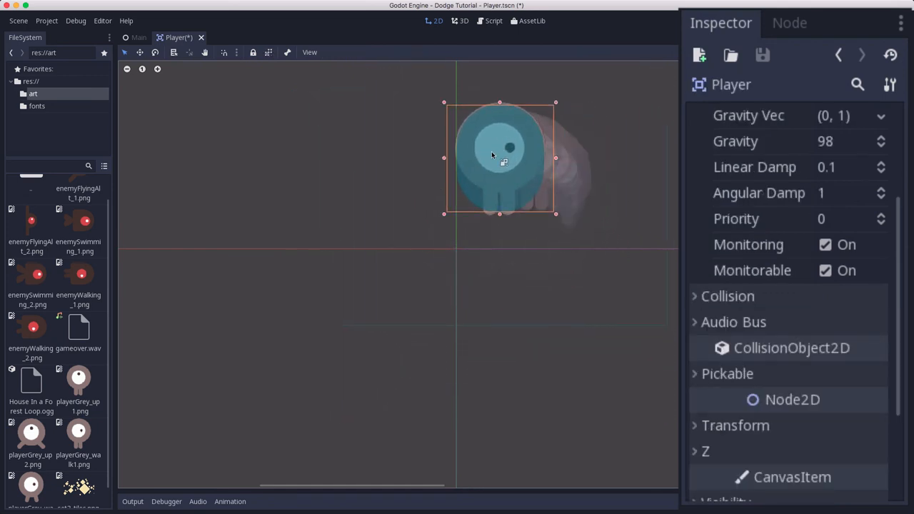
left_click_drag(500, 157, 349, 296)
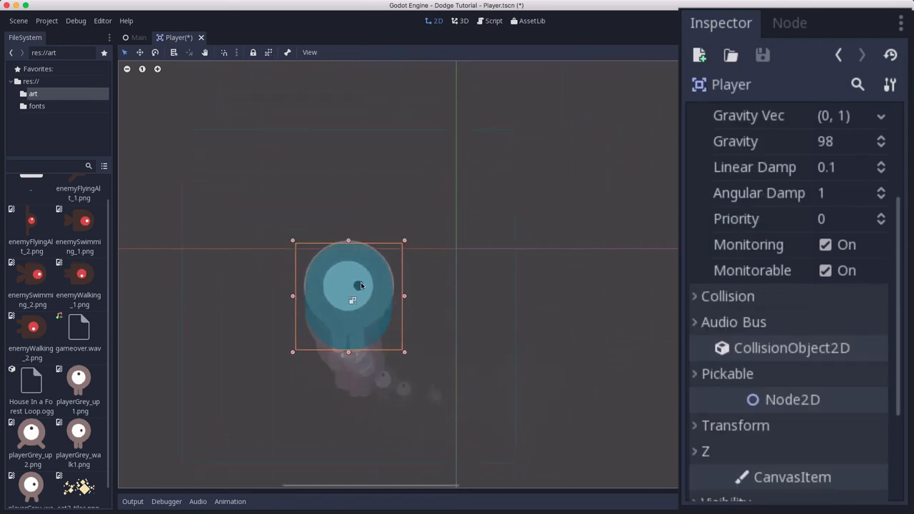
left_click_drag(356, 285, 596, 305)
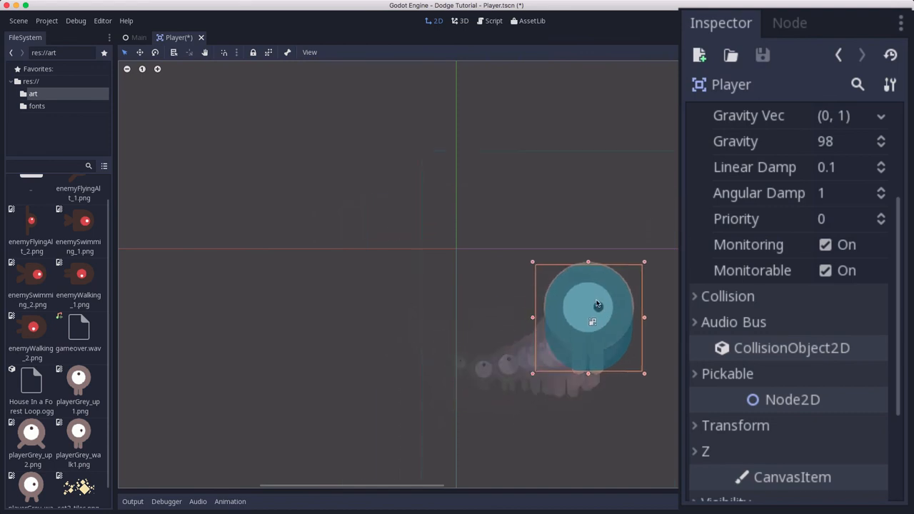
left_click_drag(587, 307, 464, 246)
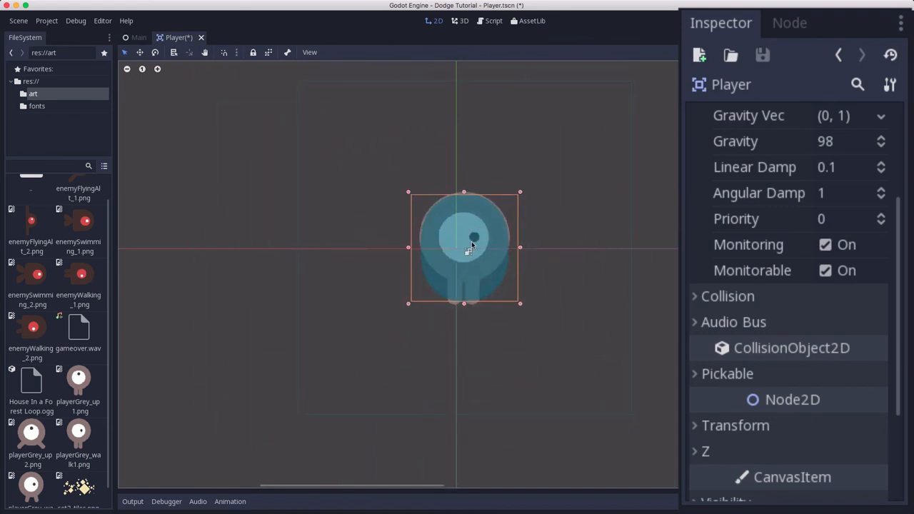
key("ctrl+s")
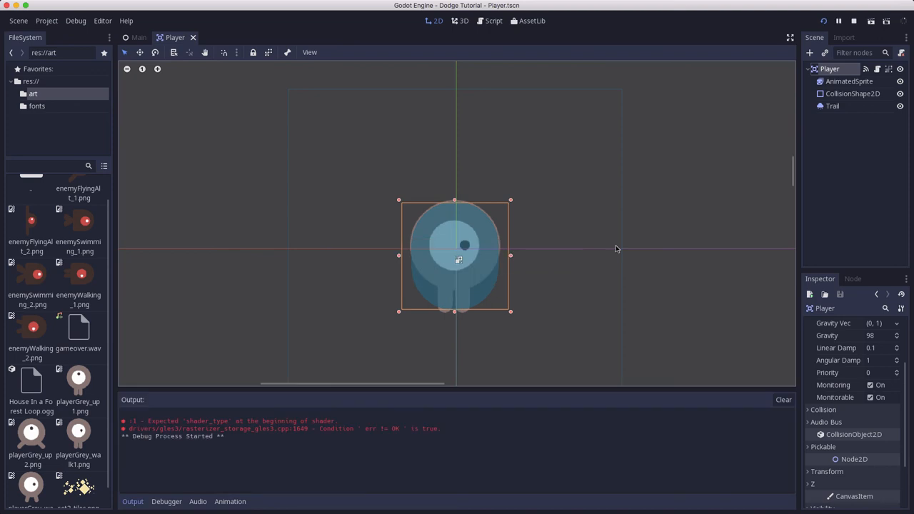
left_click(839, 20)
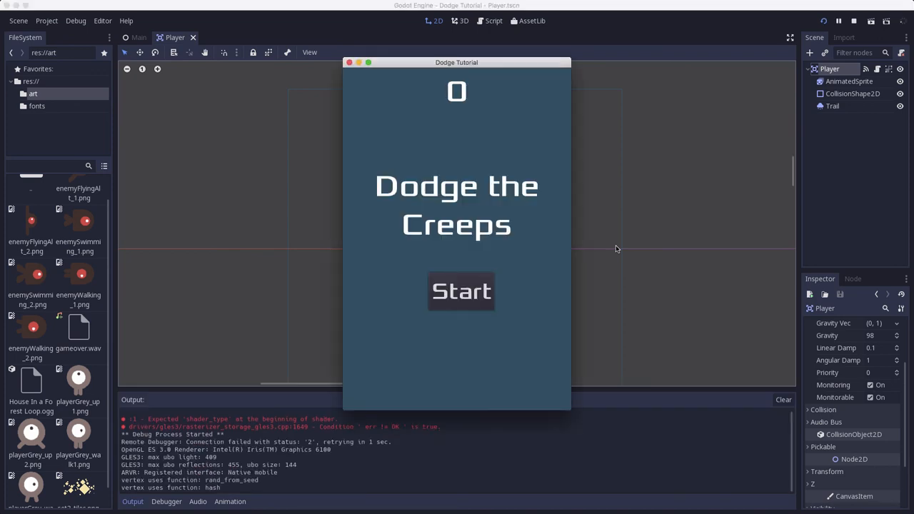
left_click(460, 291)
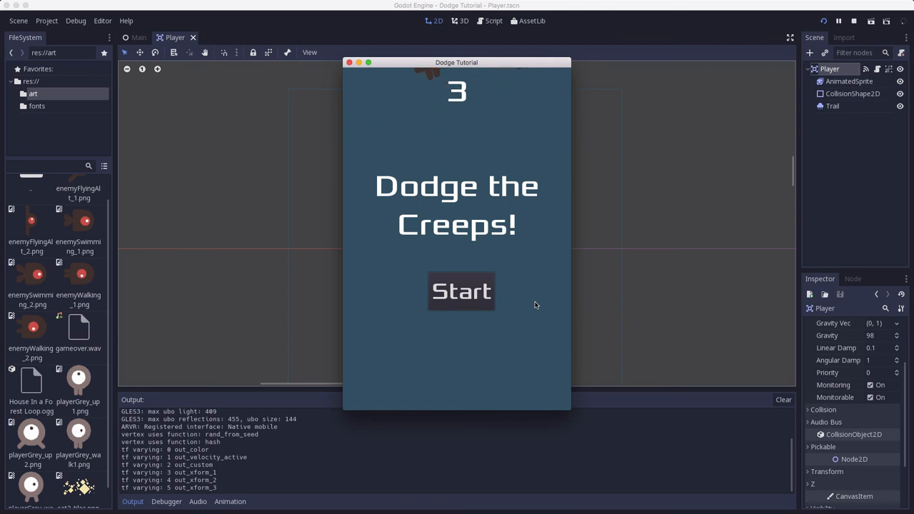
left_click(853, 21)
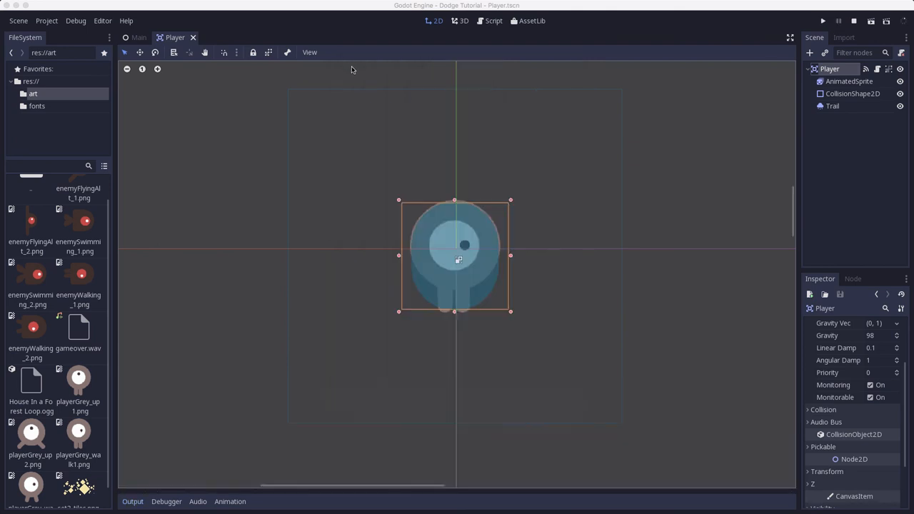
mouse_move(716, 317)
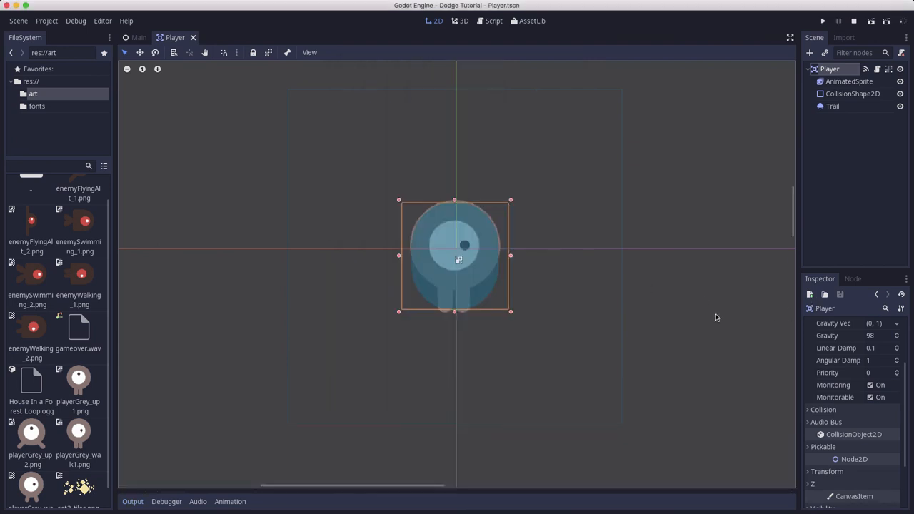
In Player.gd set $Trail.emitting true while moving and false otherwise, then run the game.
left_click(493, 20)
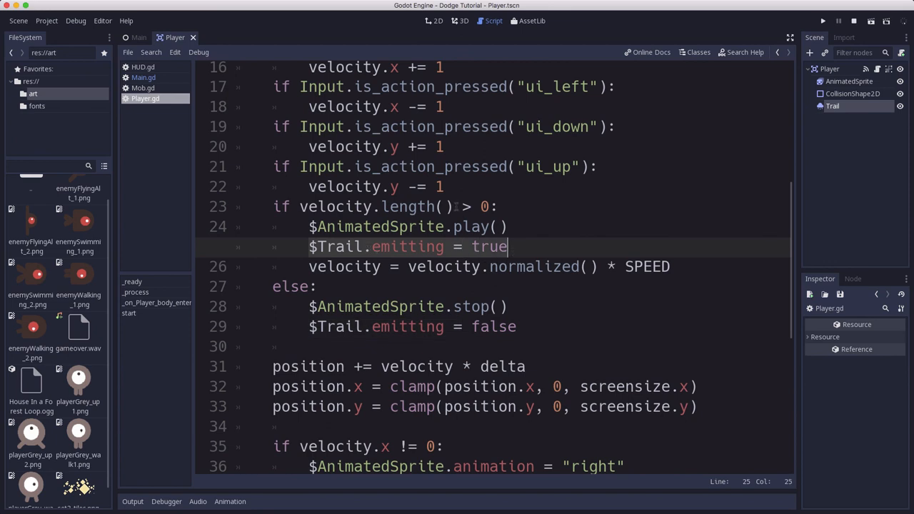
left_click(517, 326)
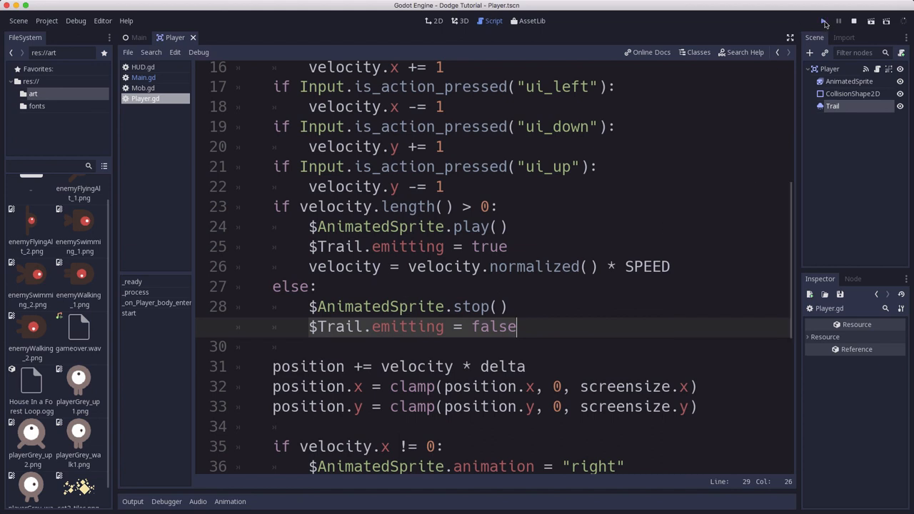
left_click(823, 21)
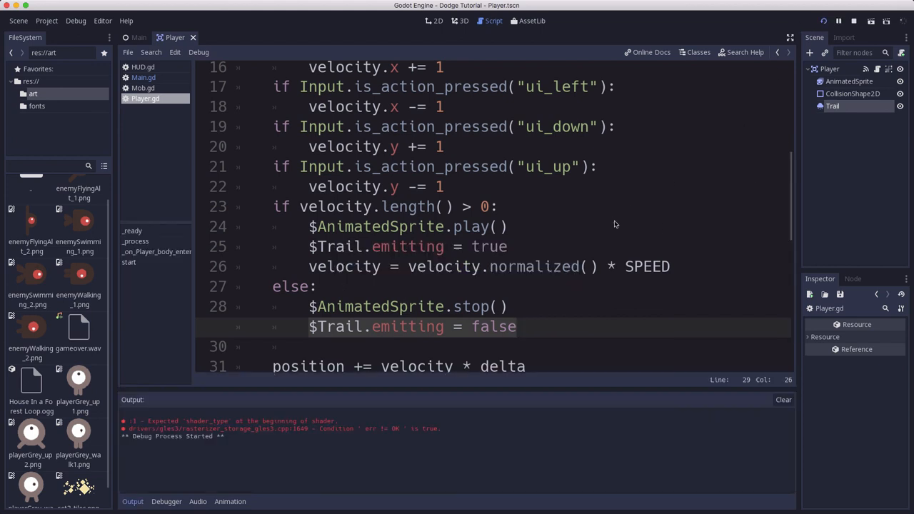
left_click(838, 20)
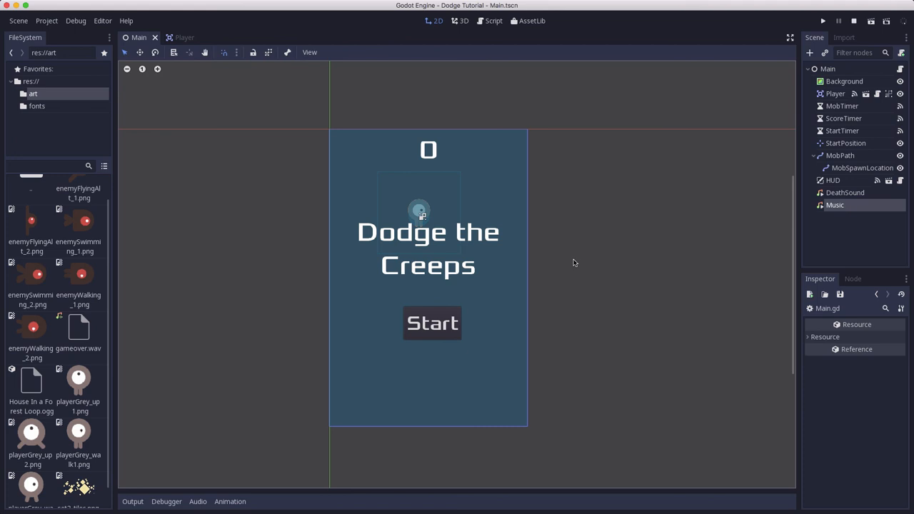
mouse_move(571, 265)
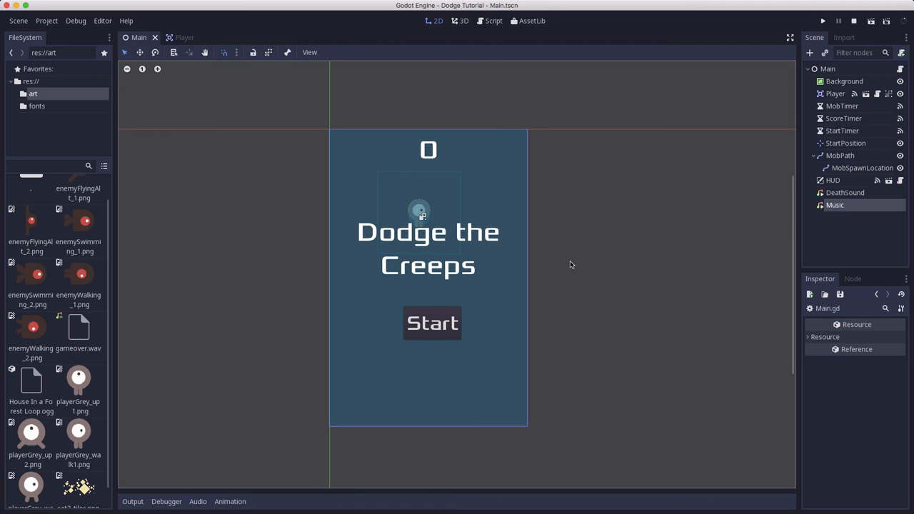
mouse_move(436, 281)
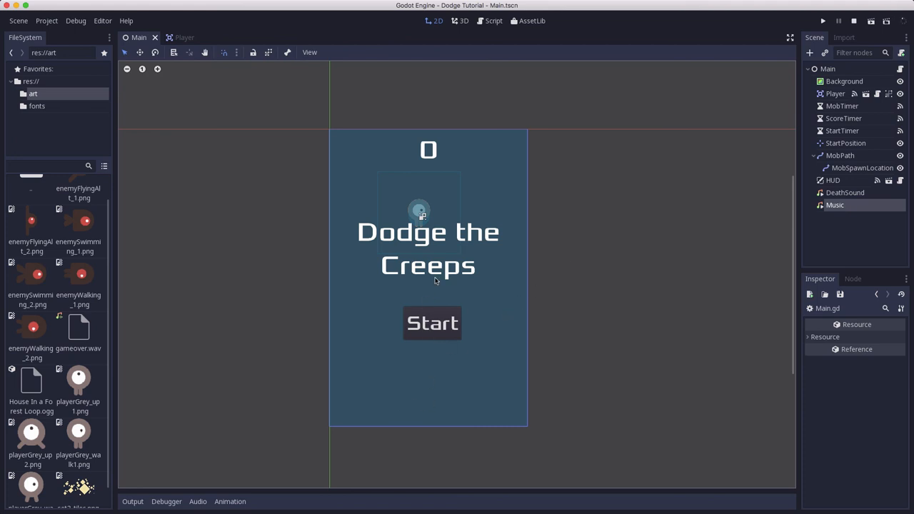